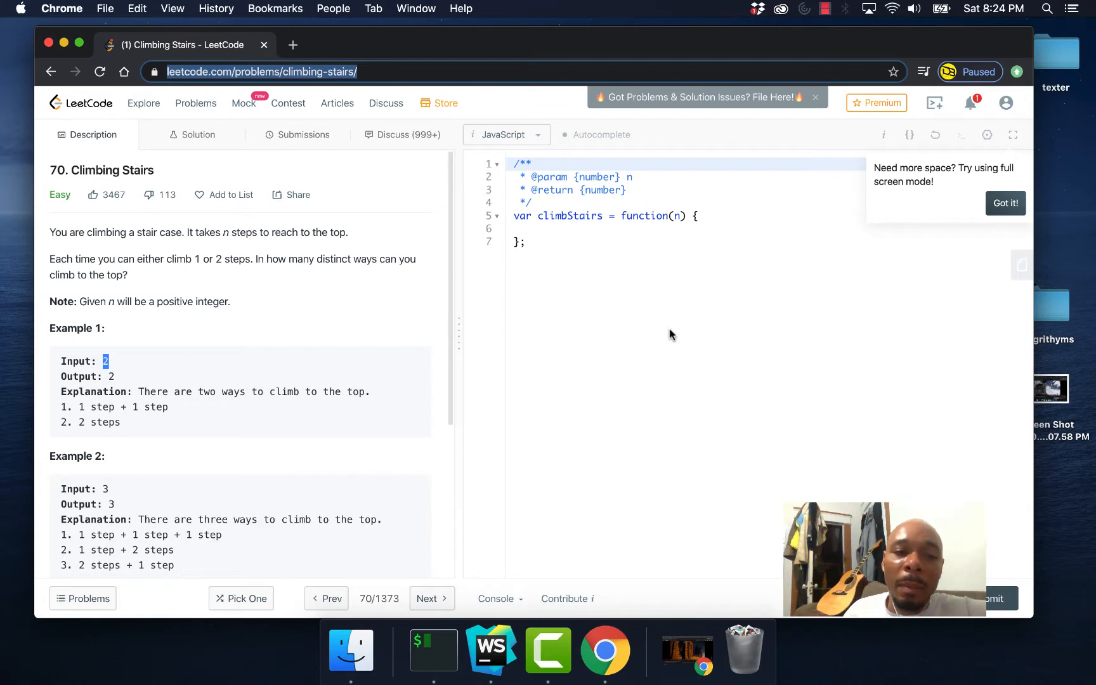
mouse_move(186, 313)
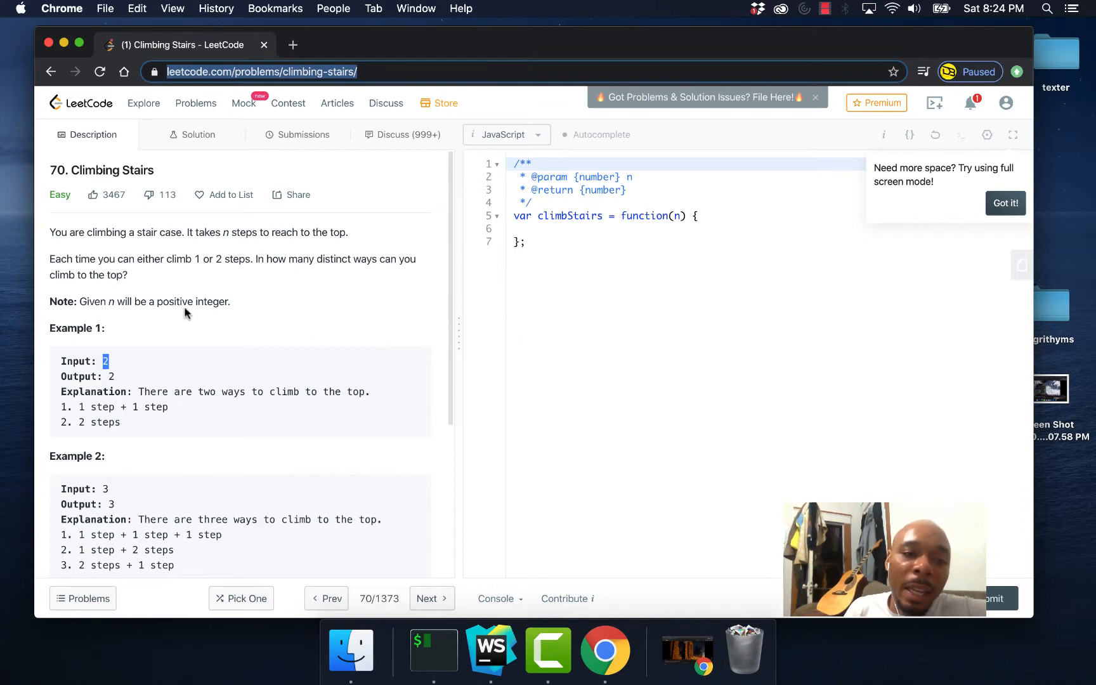
mouse_move(218, 375)
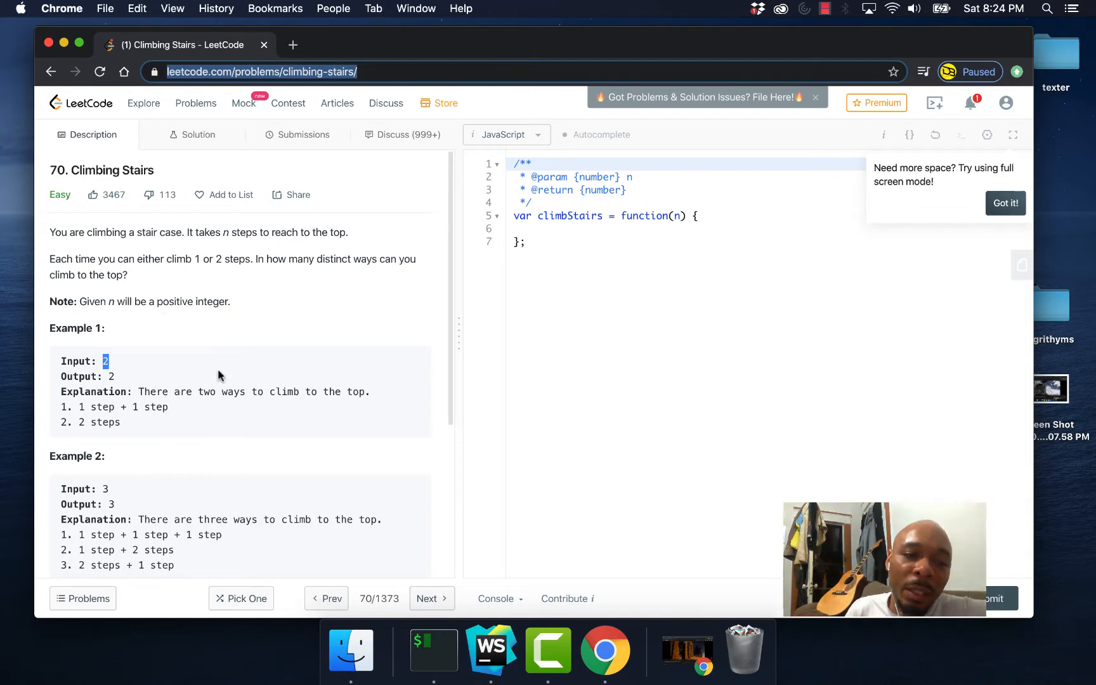
In index.js, declare let a = 1; and let b = 1; at the top of climbingStairs.
scroll(down, 3)
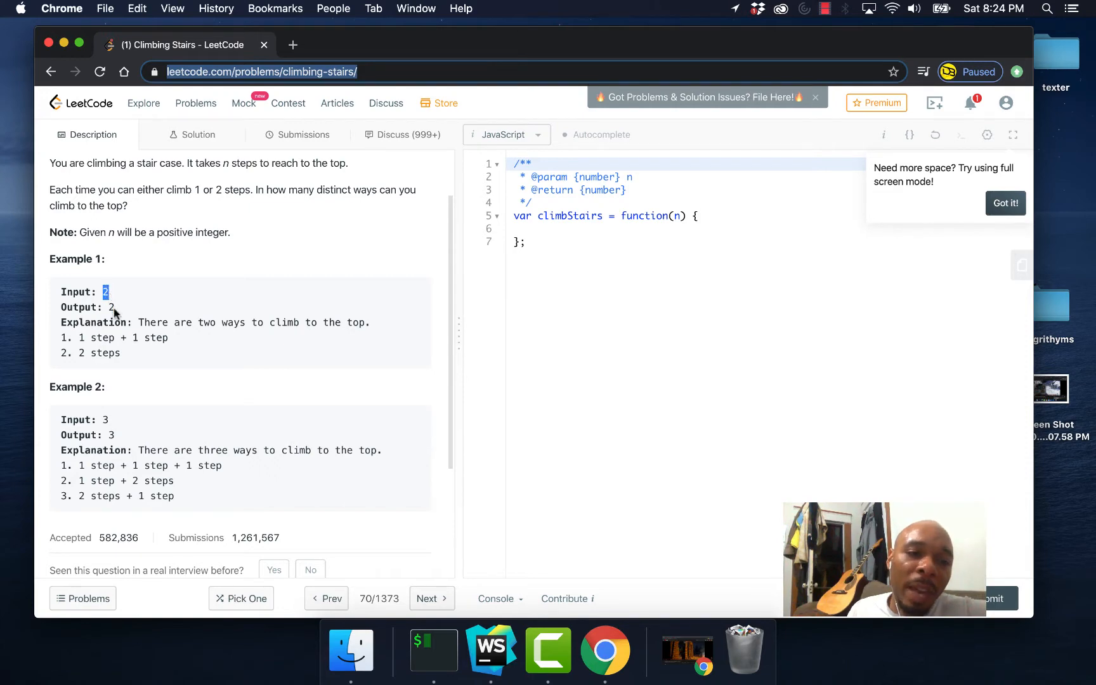
mouse_move(119, 325)
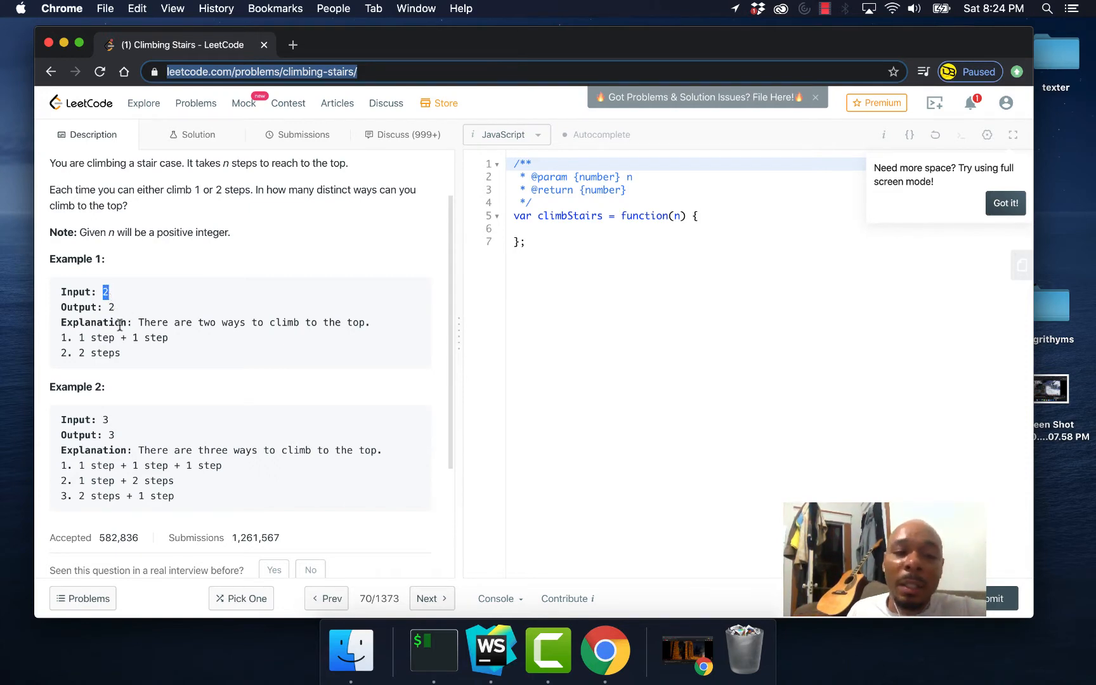
mouse_move(255, 336)
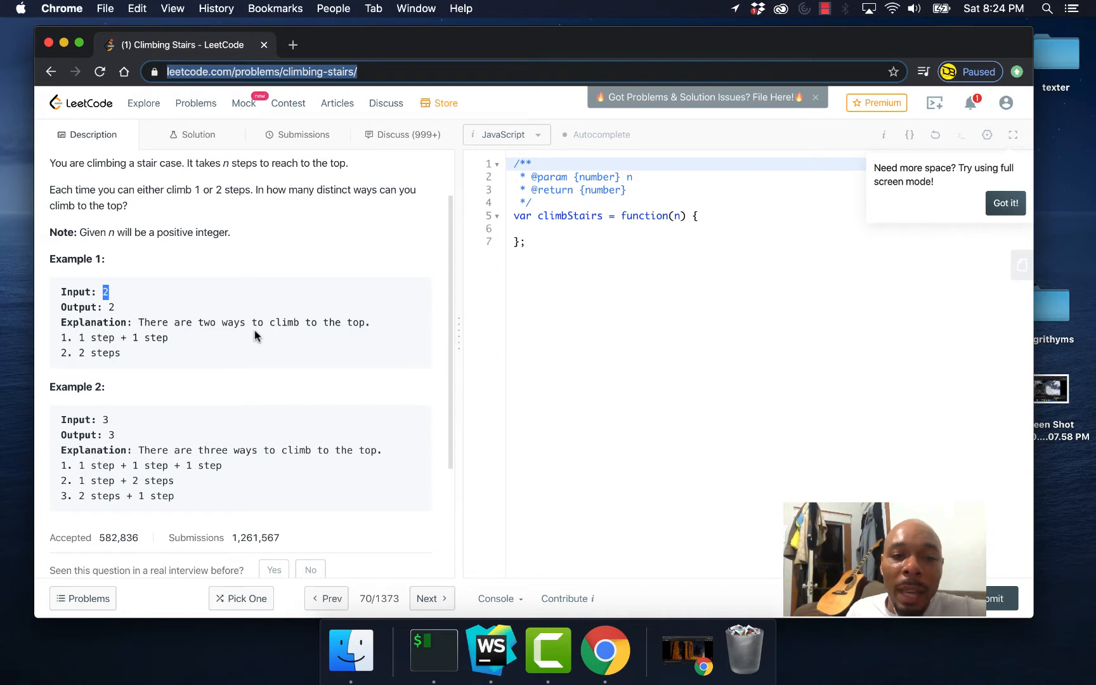
mouse_move(92, 338)
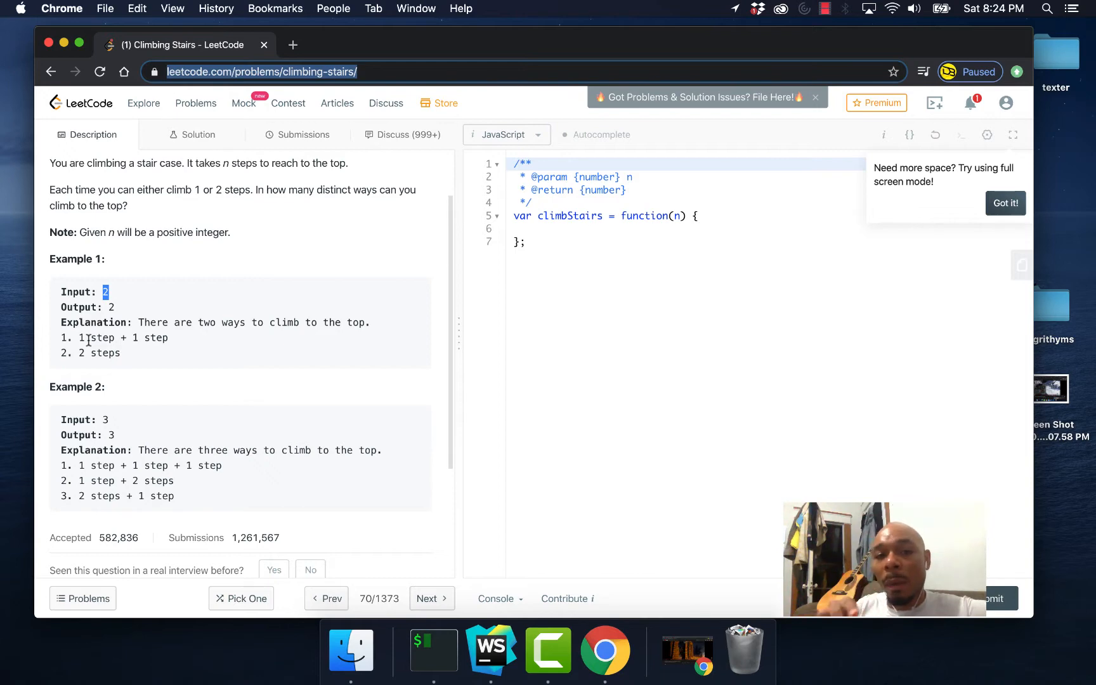
mouse_move(148, 352)
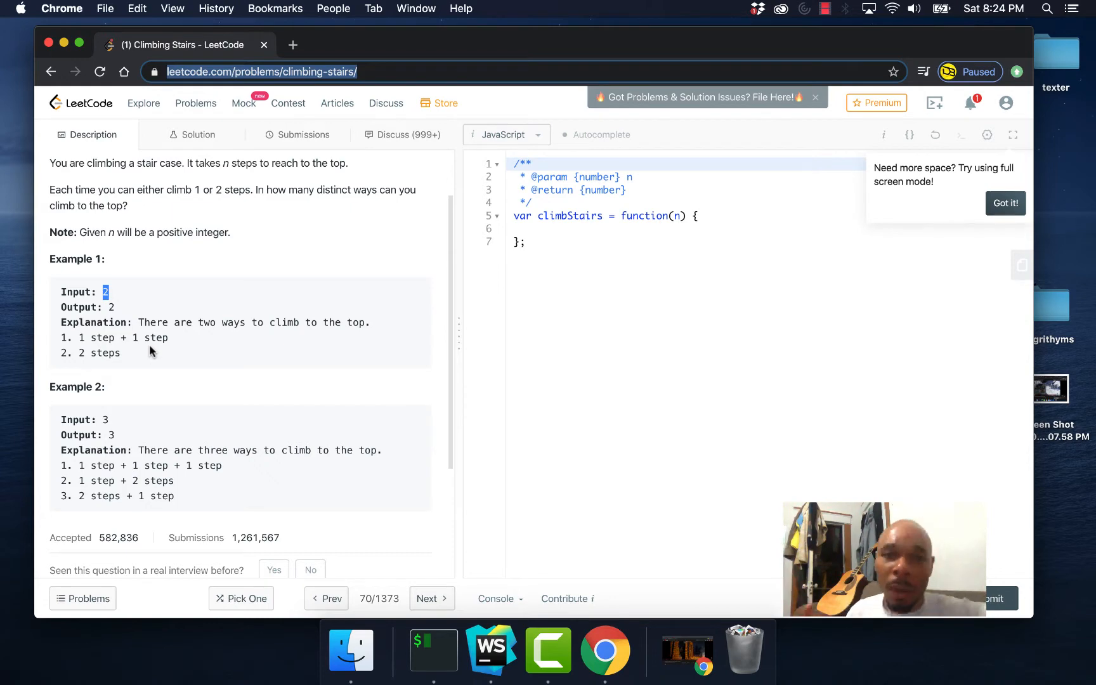
mouse_move(101, 424)
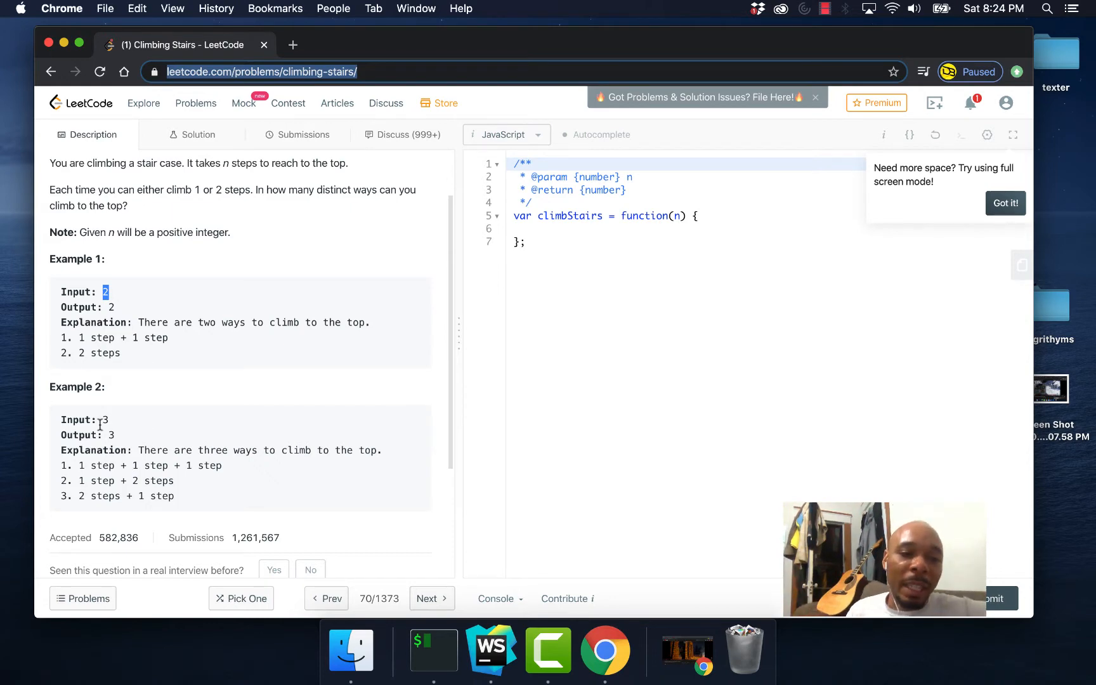
mouse_move(104, 420)
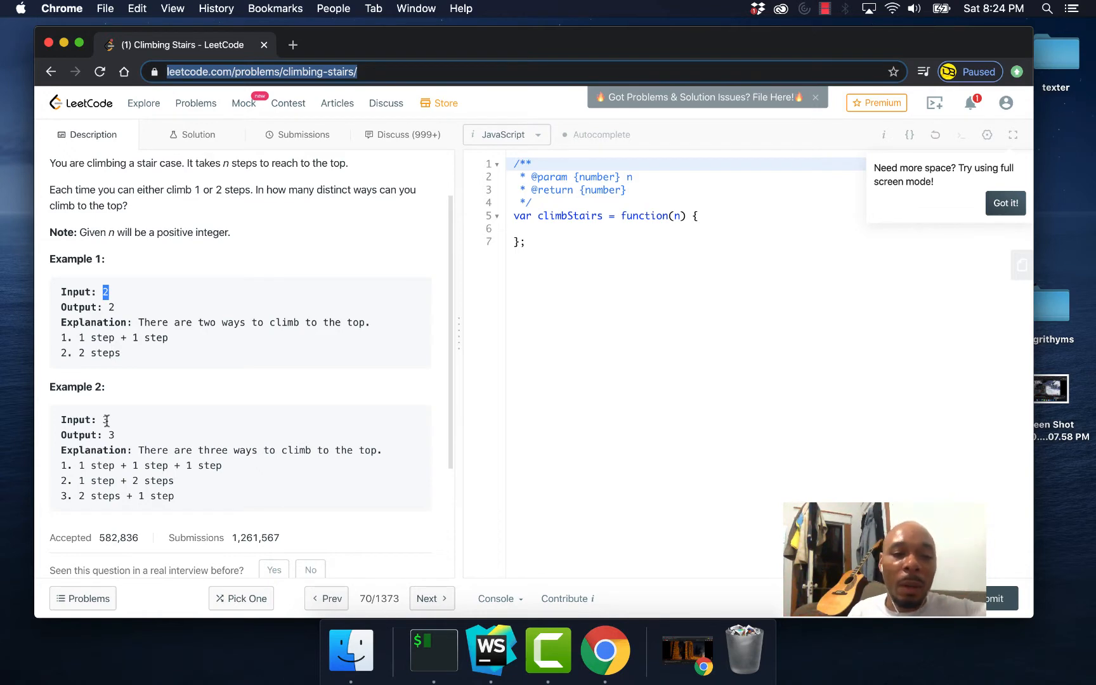
mouse_move(328, 472)
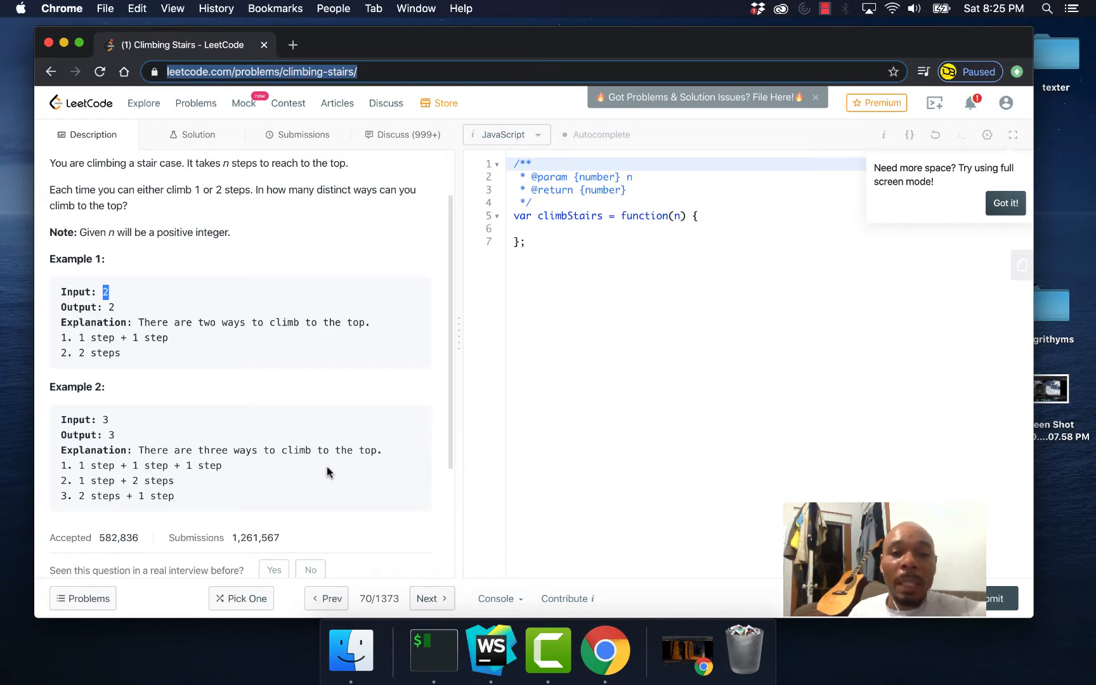
mouse_move(594, 378)
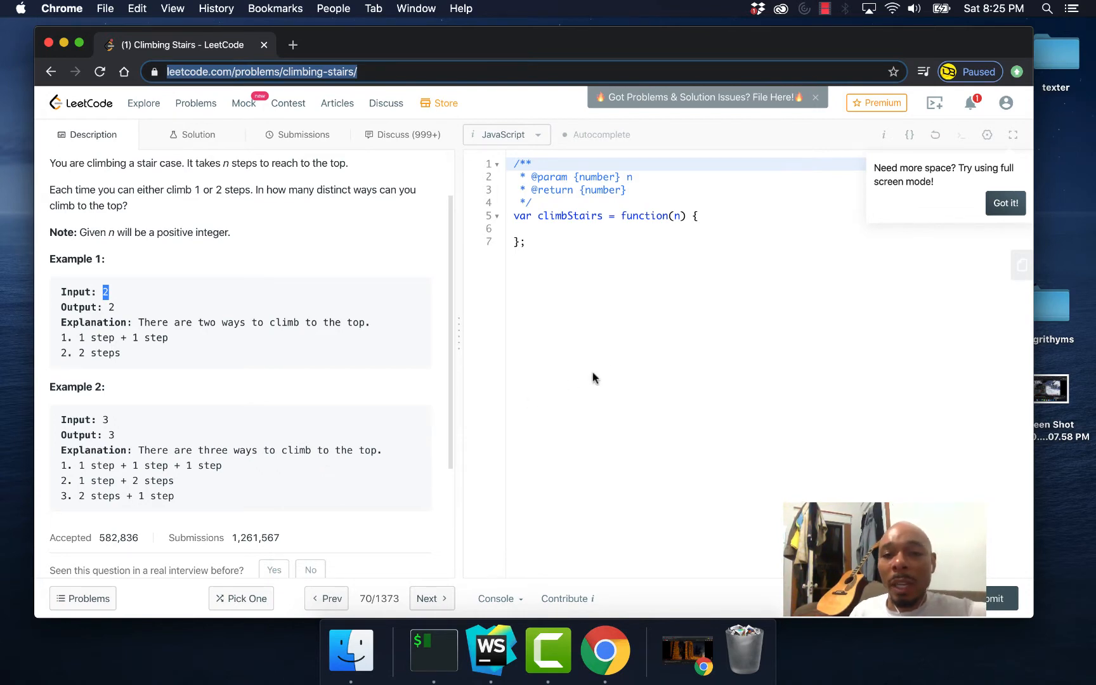
mouse_move(595, 299)
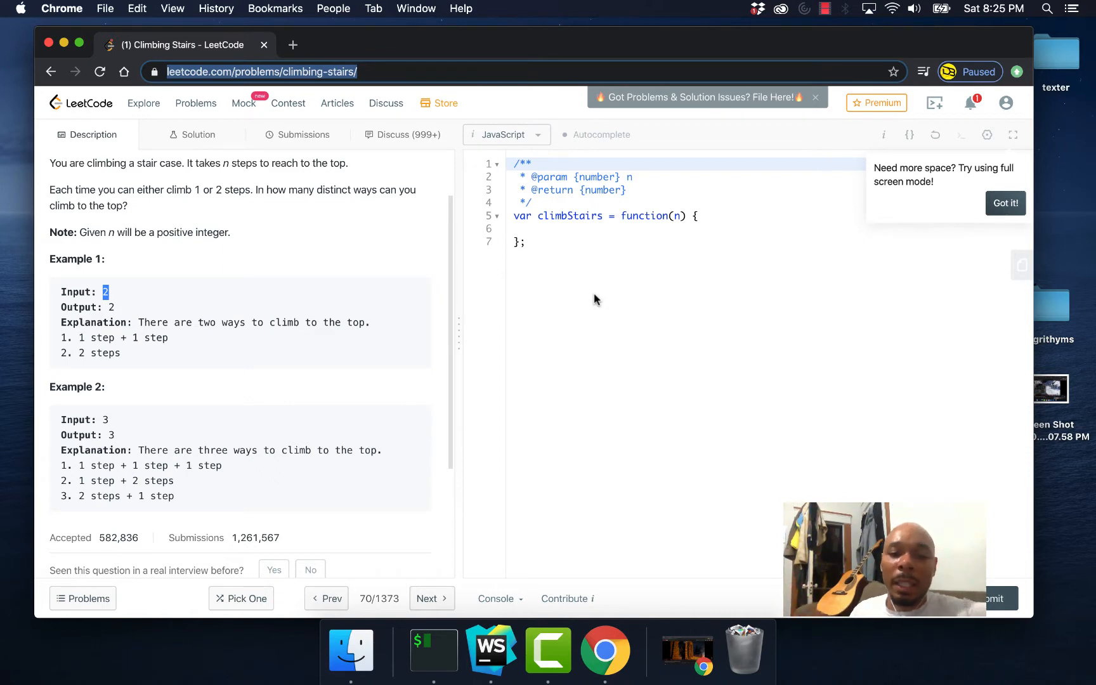
click(489, 649)
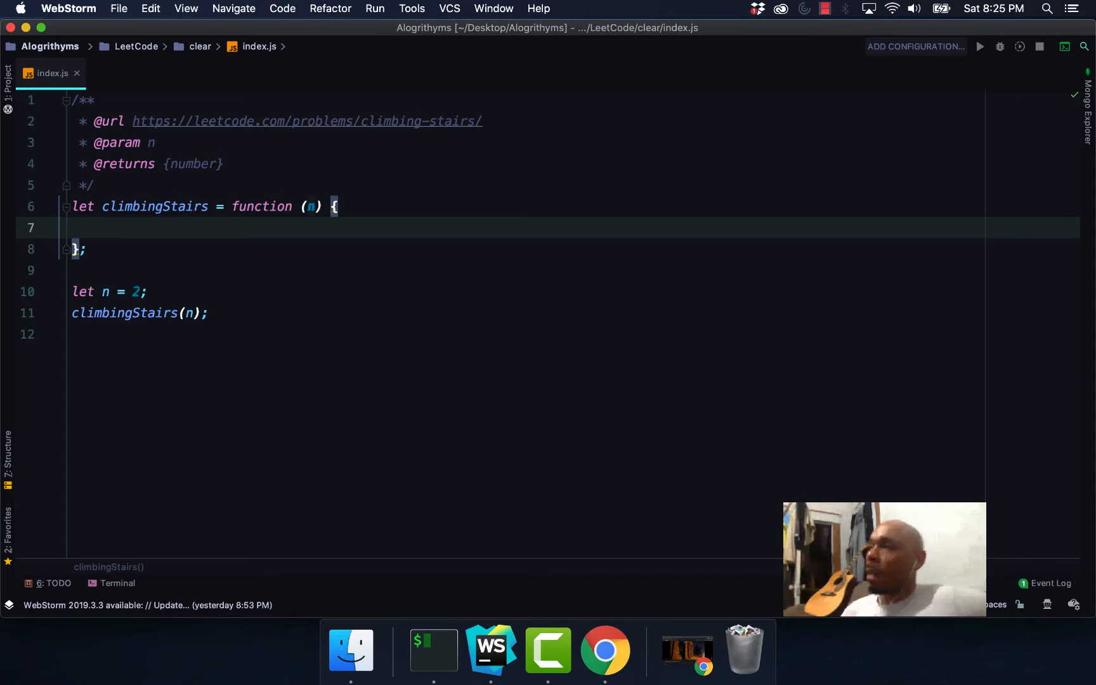
text(let)
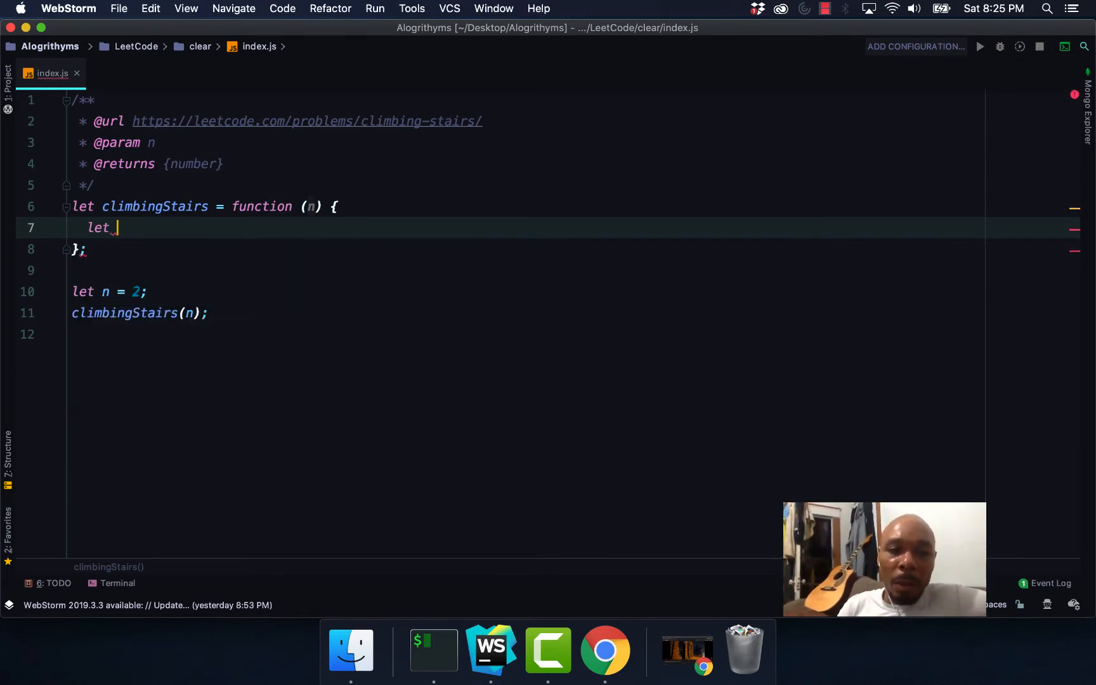
text(a = 1;)
text(l)
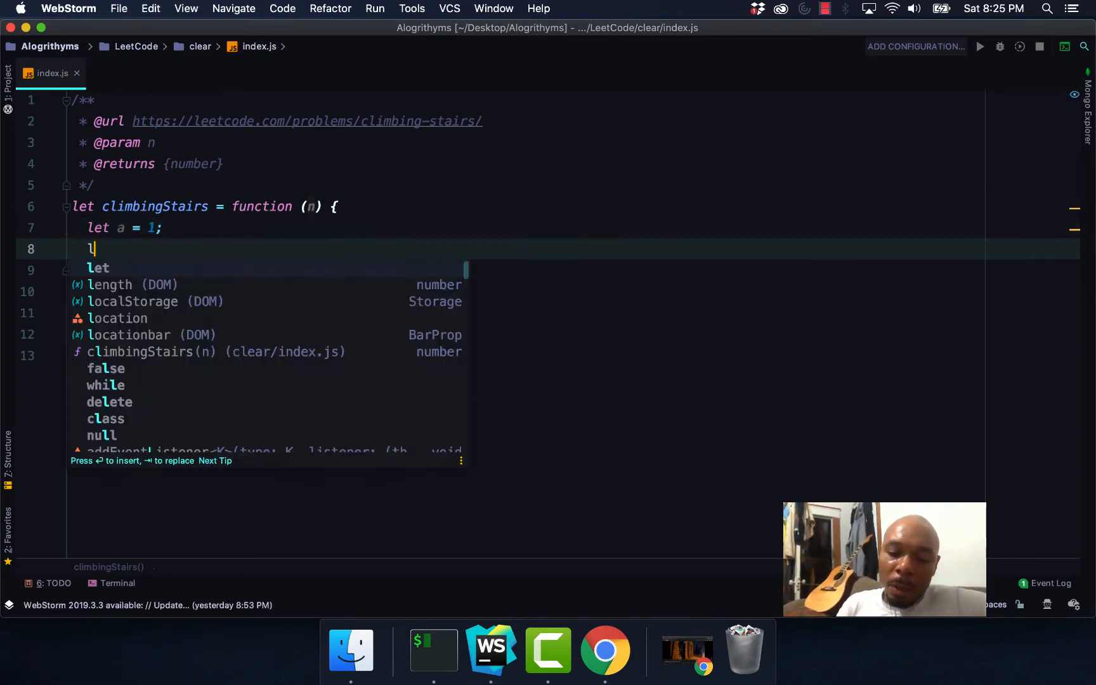
text(et b)
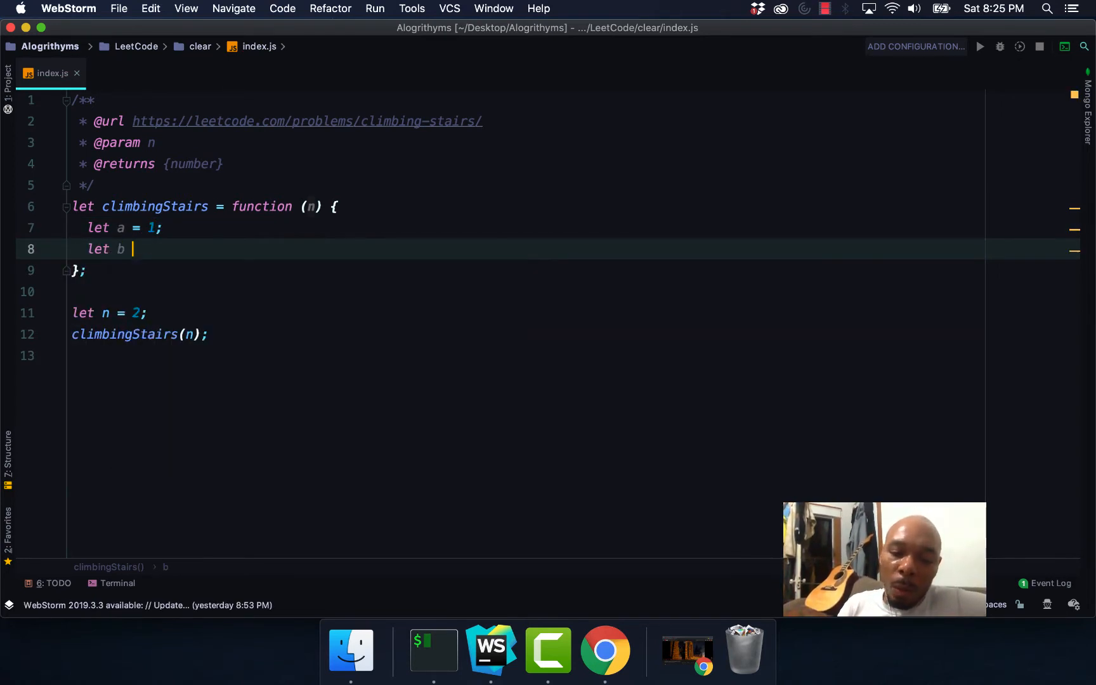
text(= 1)
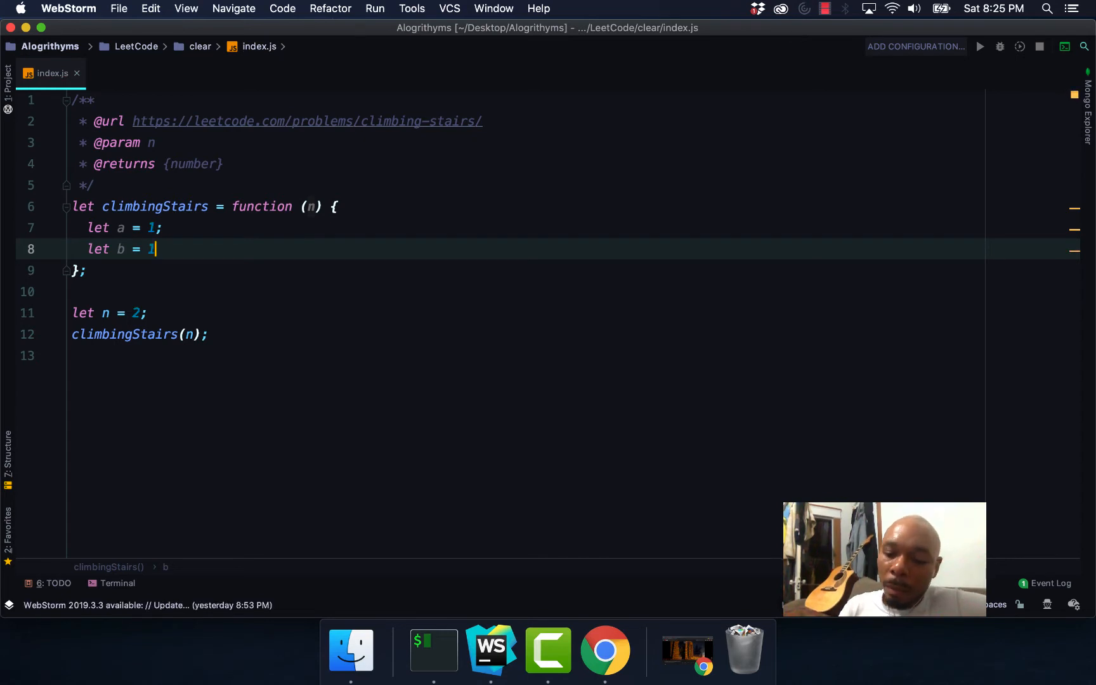
key(enter)
text(if )
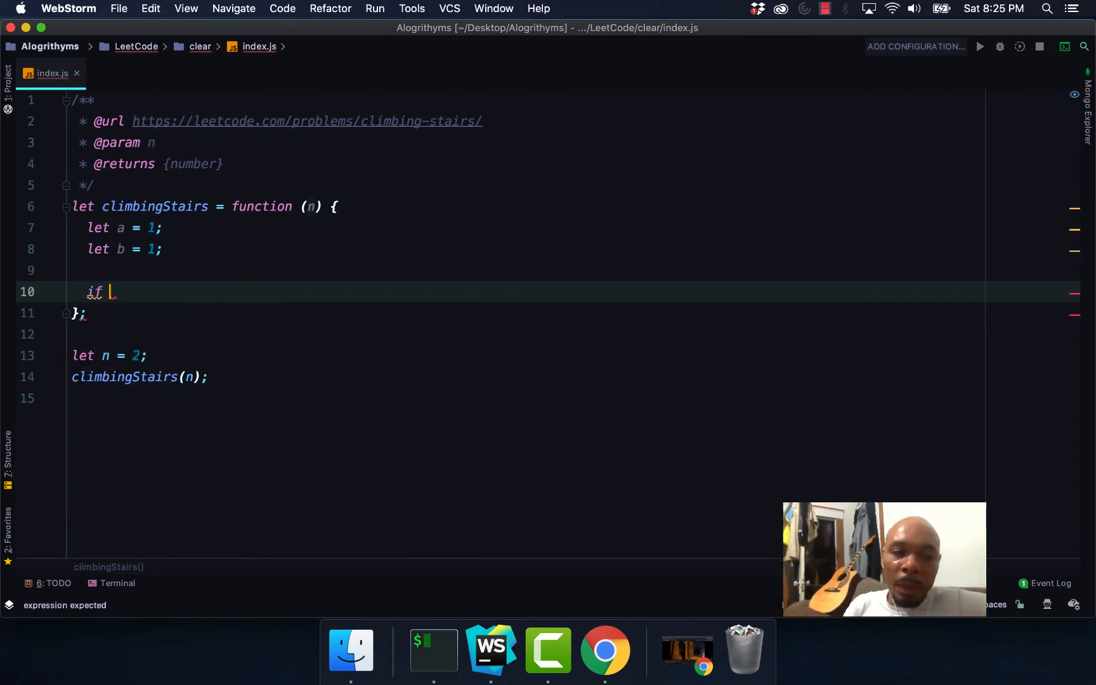
Begin the loop header for (let i = 0; i < n; counting i up to n.
text(for (let i)
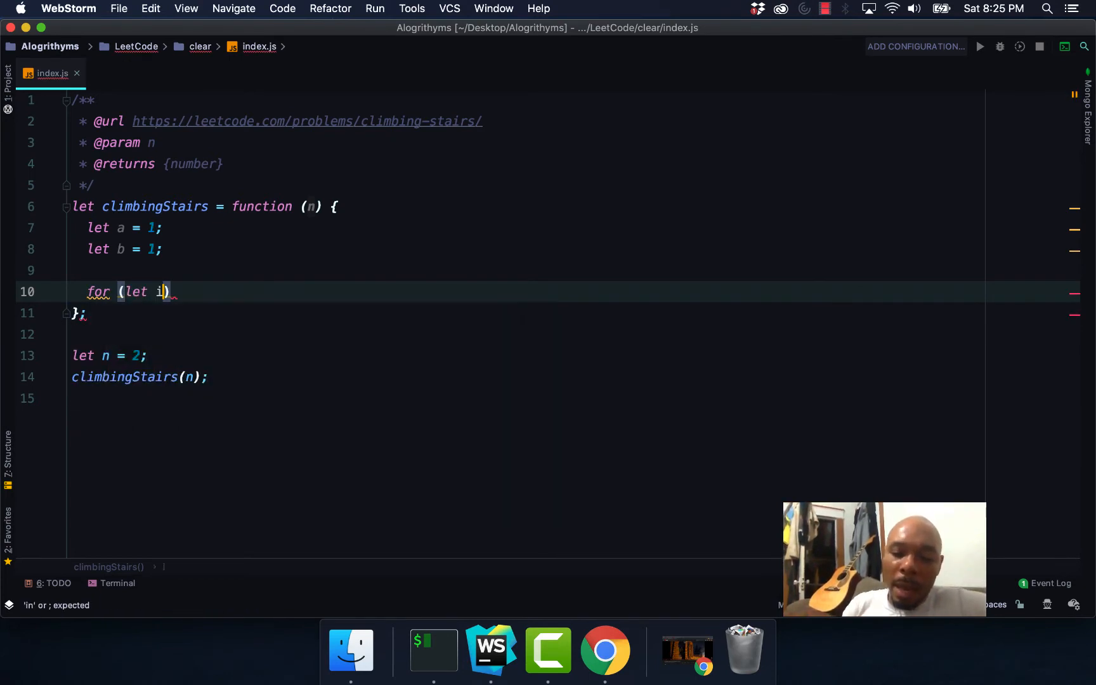
text(= 0;)
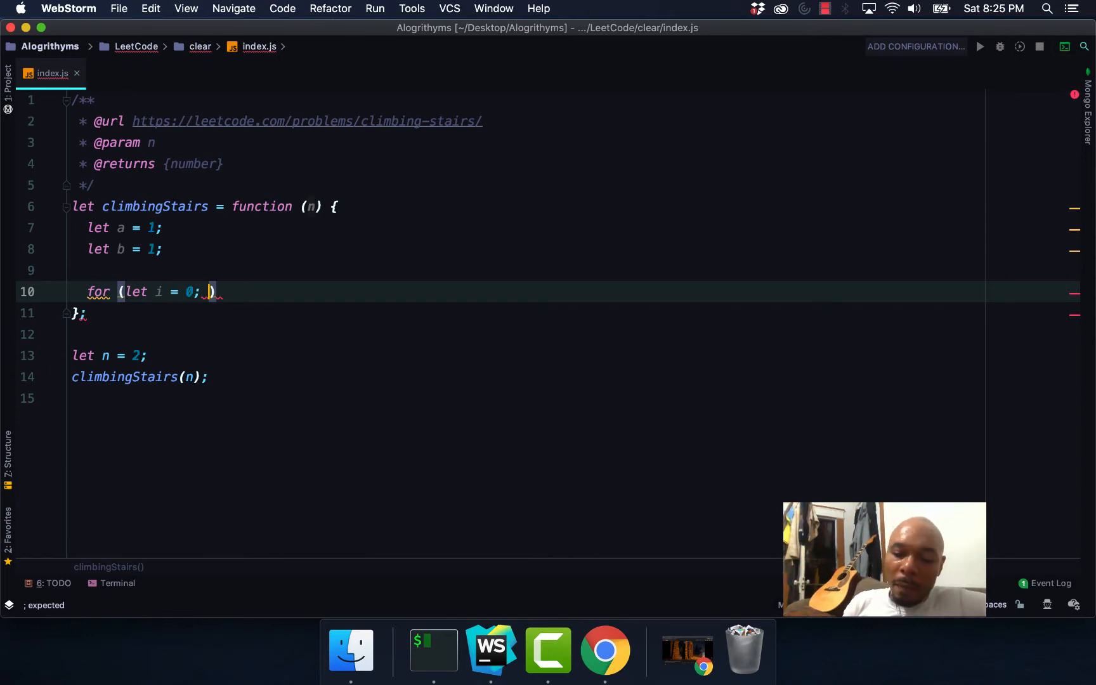
text(i < n)
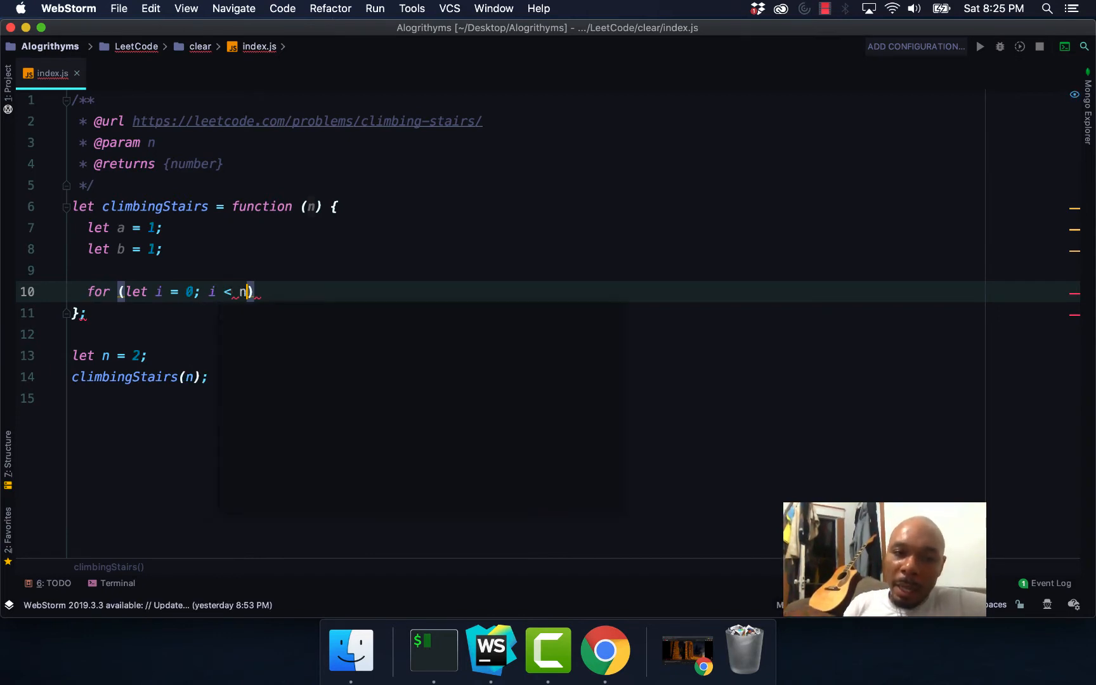
text(n)
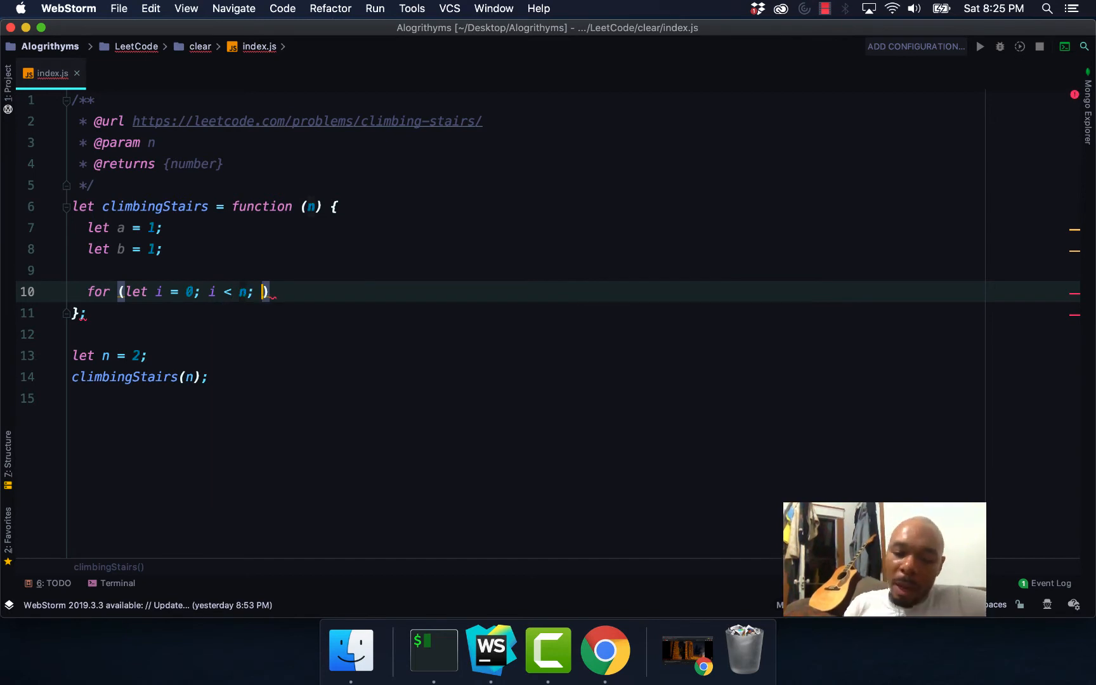
Finish the loop with i++ and body let temp = a; a += b; b = temp;.
text(i++)
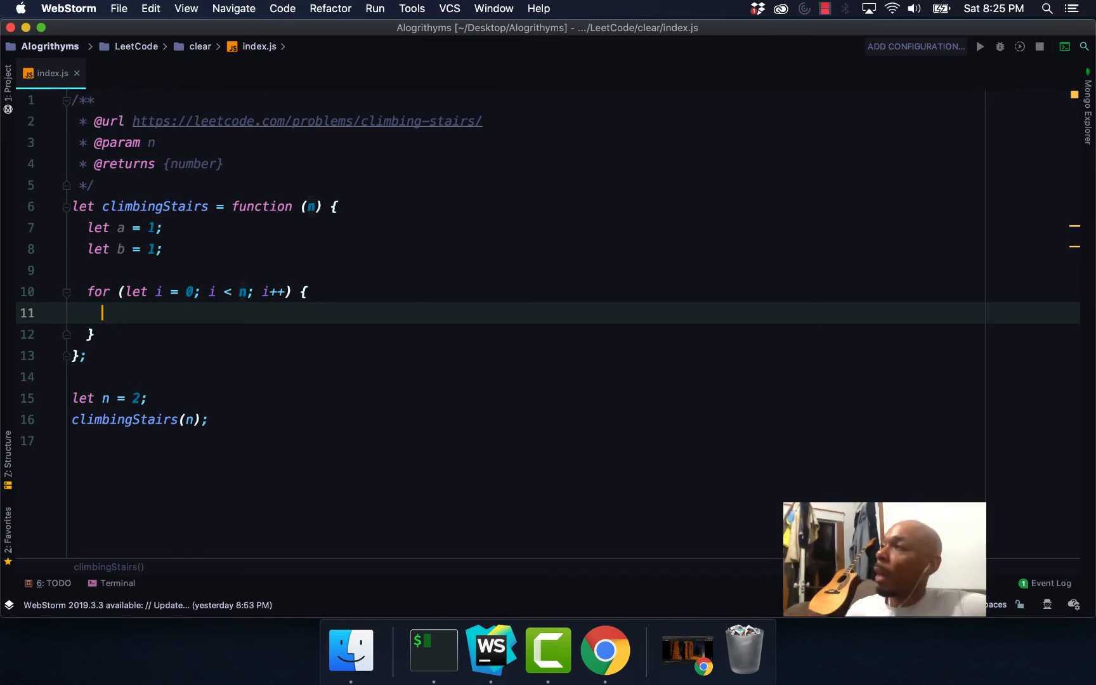
text(let)
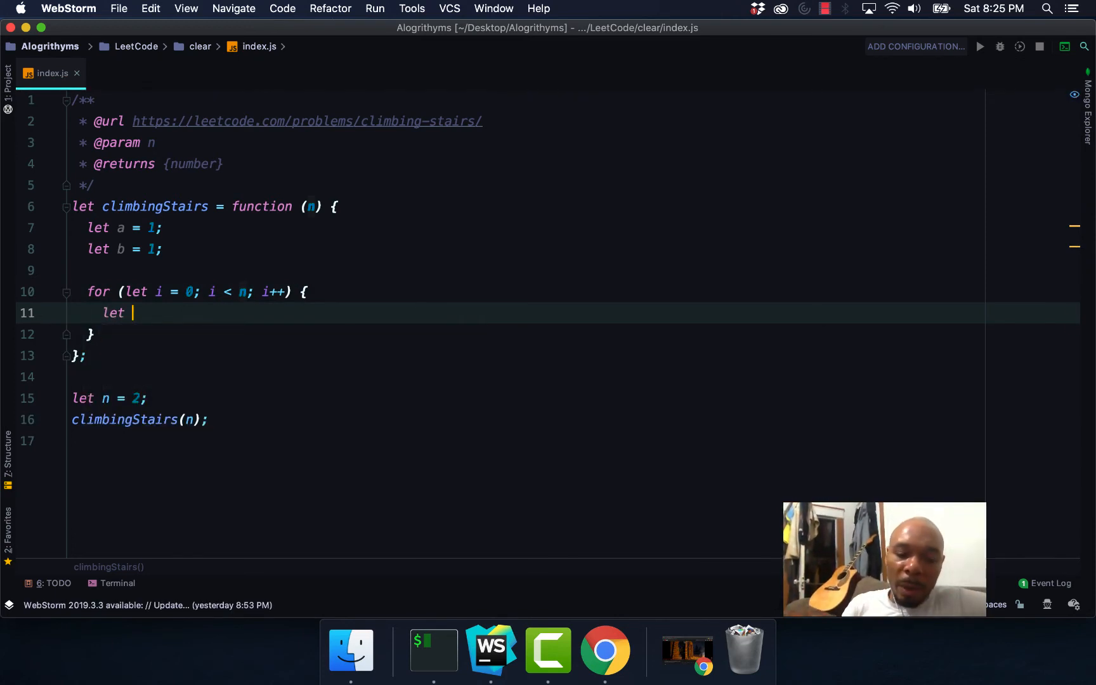
text(temp =)
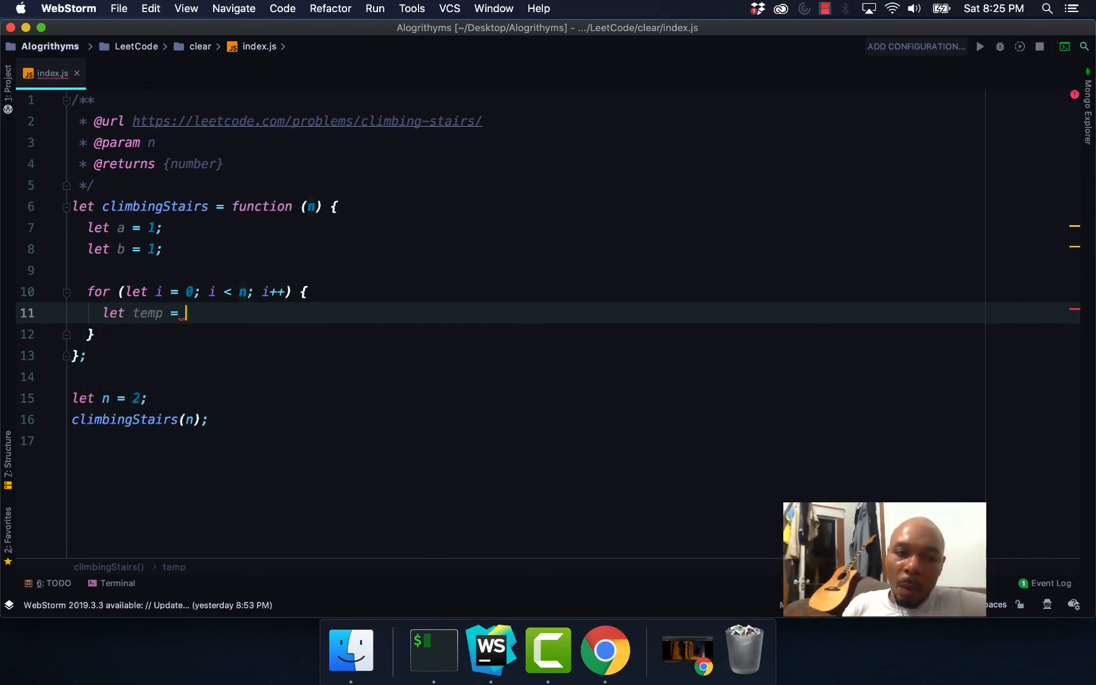
text(a;)
text(a +)
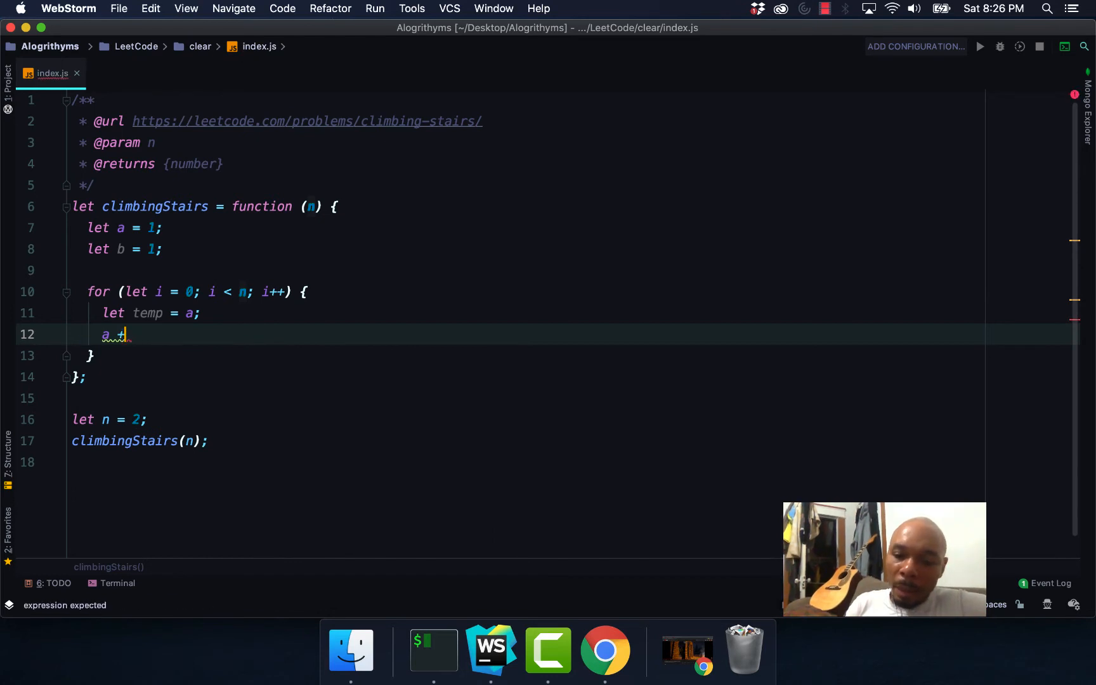
text(= b;)
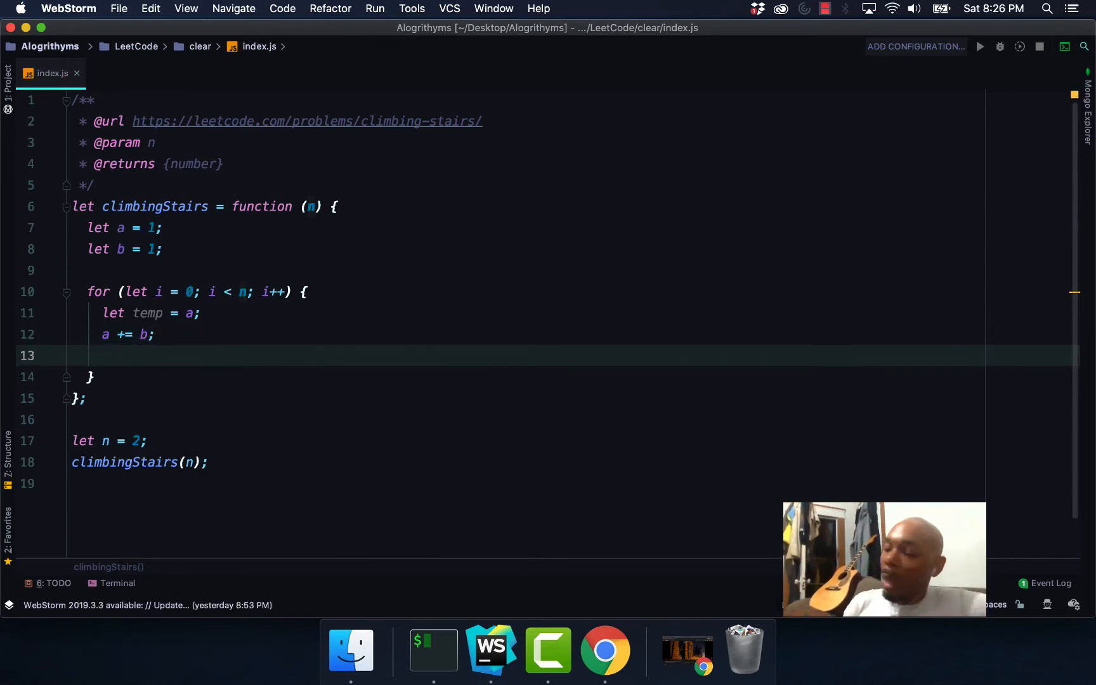
text(b =mt)
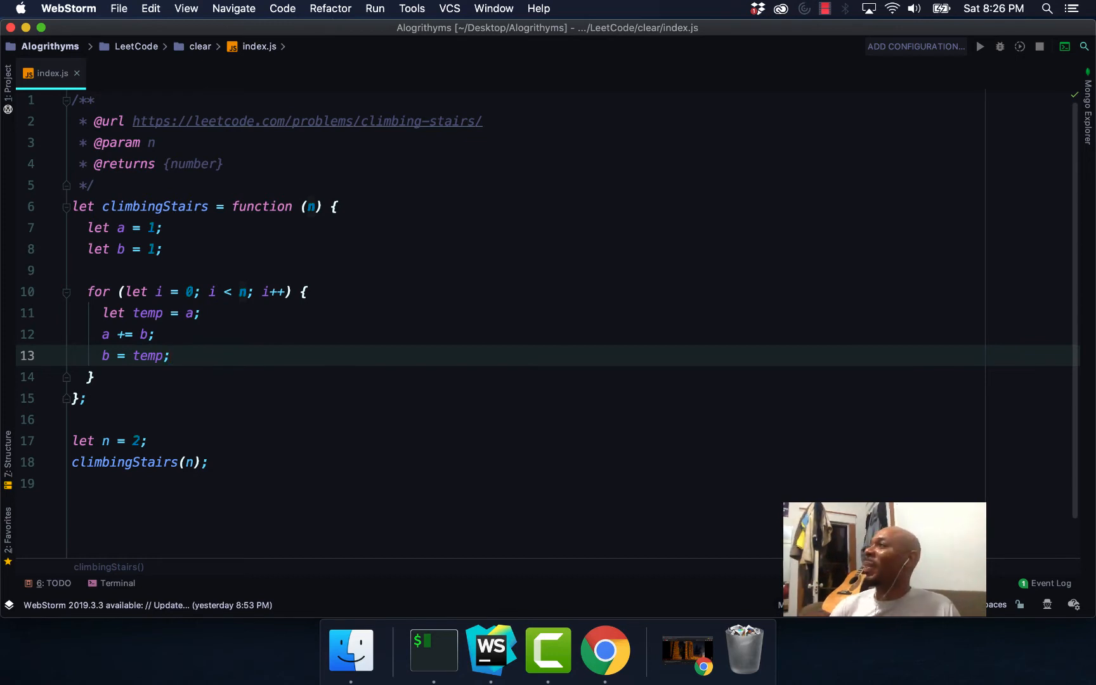
After the loop's closing brace, add return b; to finish the function.
click(262, 359)
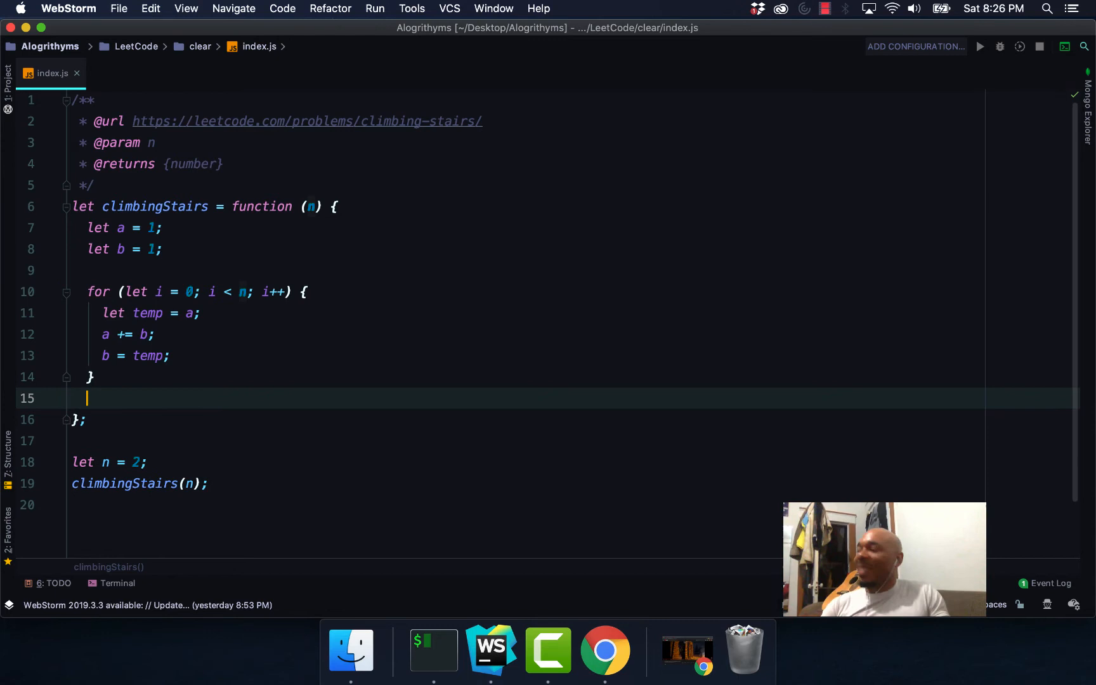
text(return)
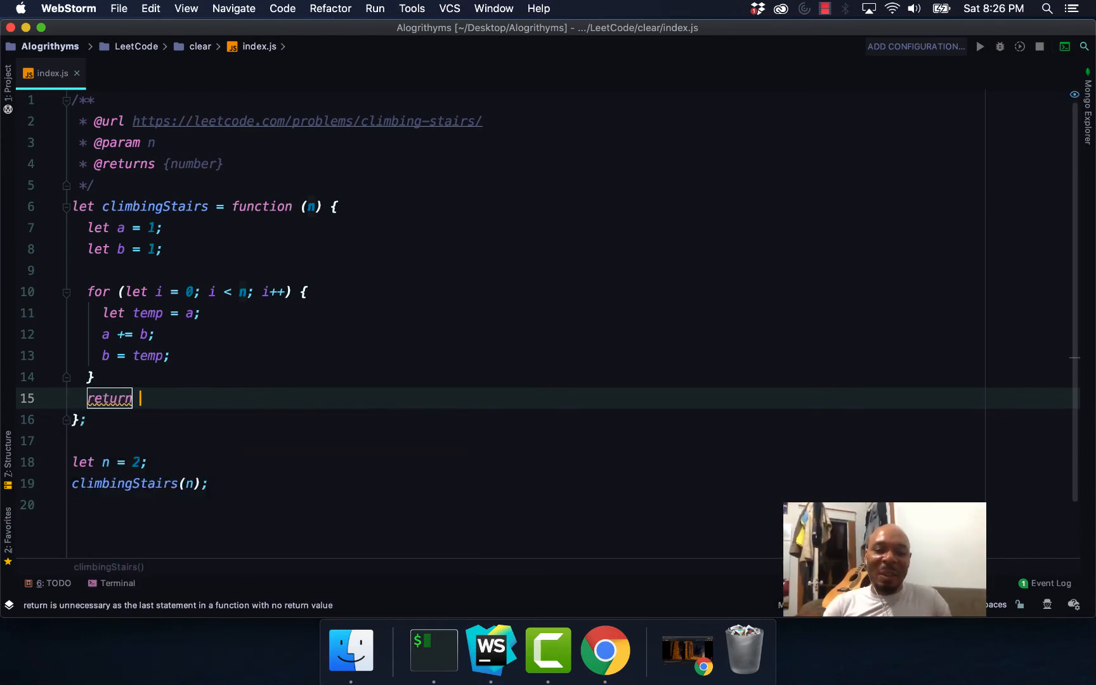
text(b)
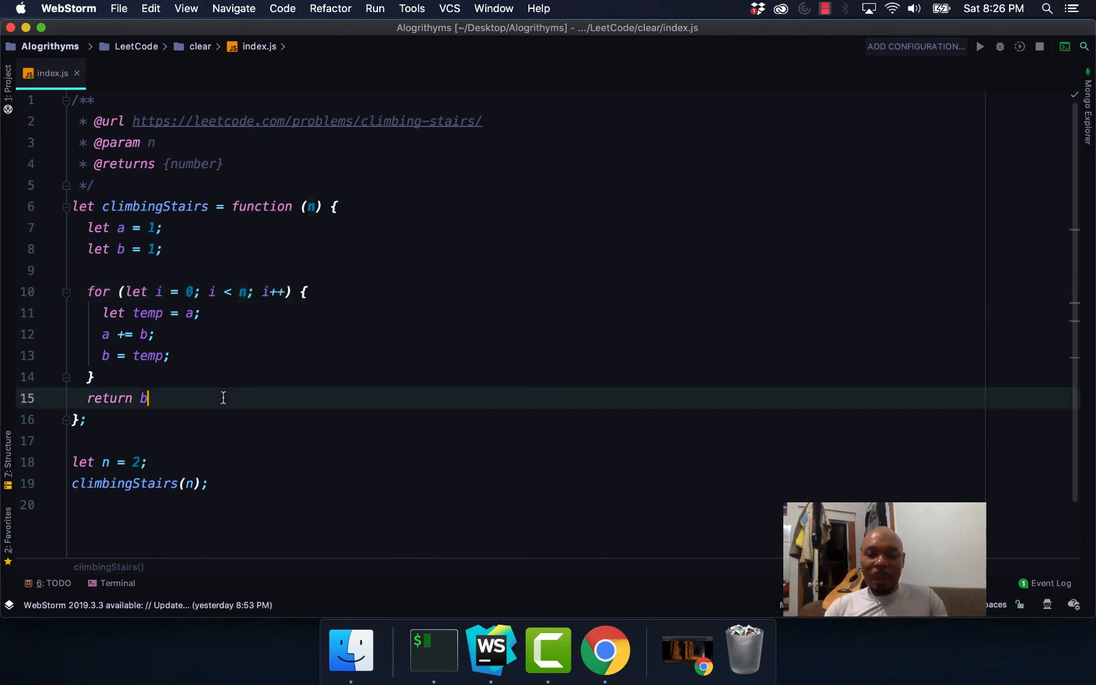
text(;)
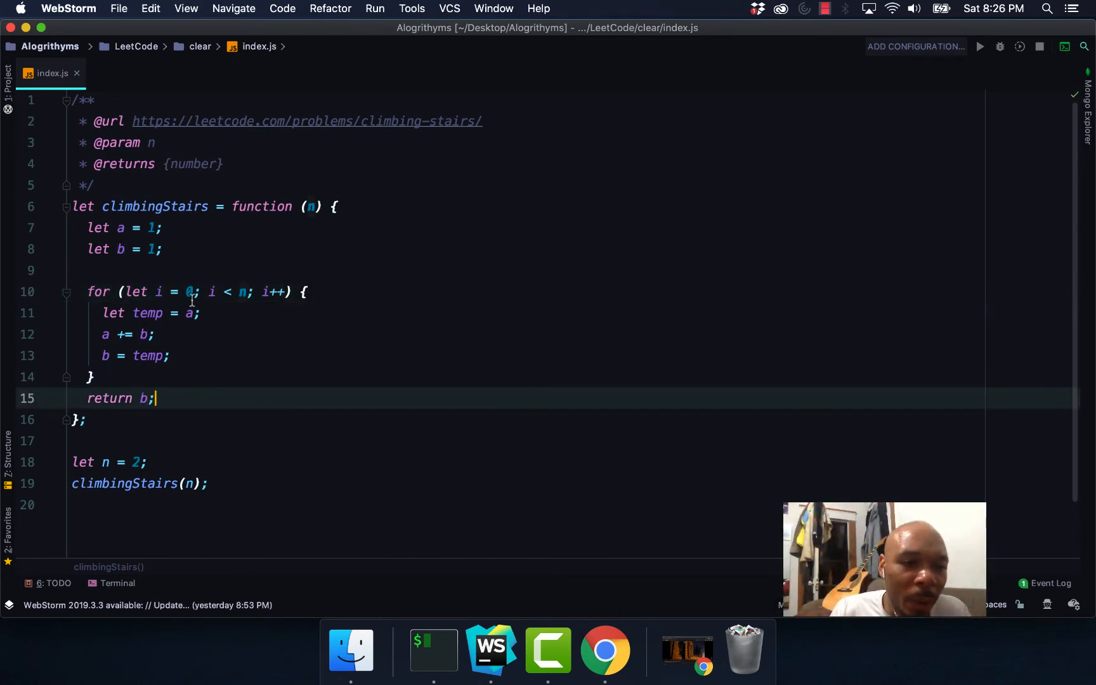
mouse_move(339, 291)
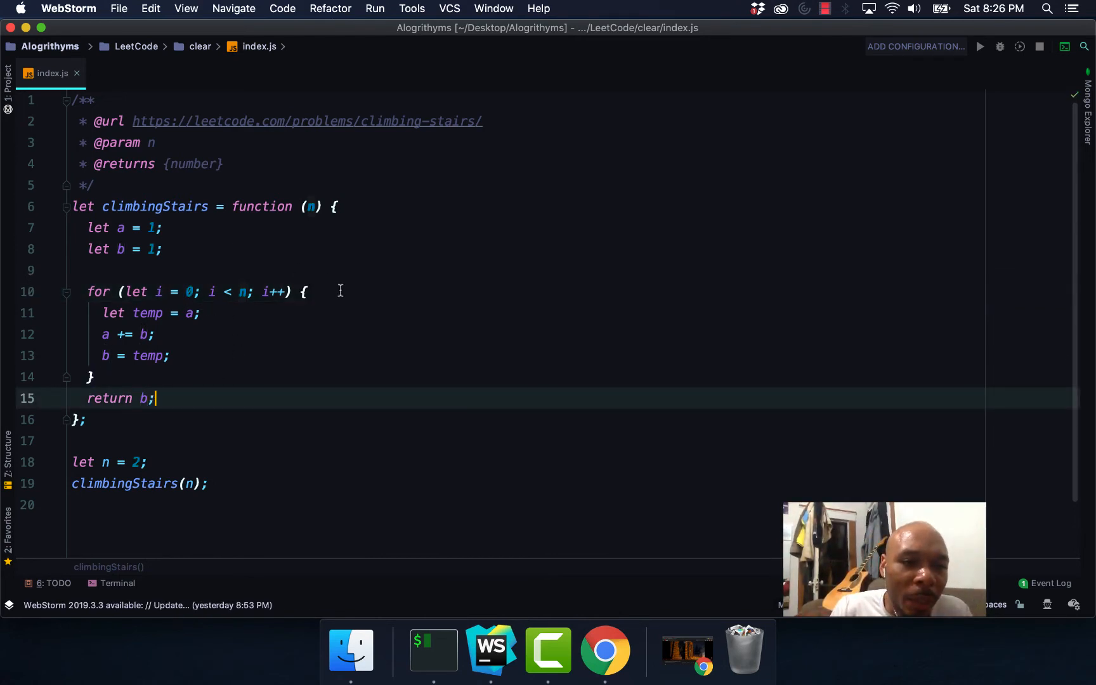
Log console.log('Temp: ', temp); right after the temp assignment.
click(304, 292)
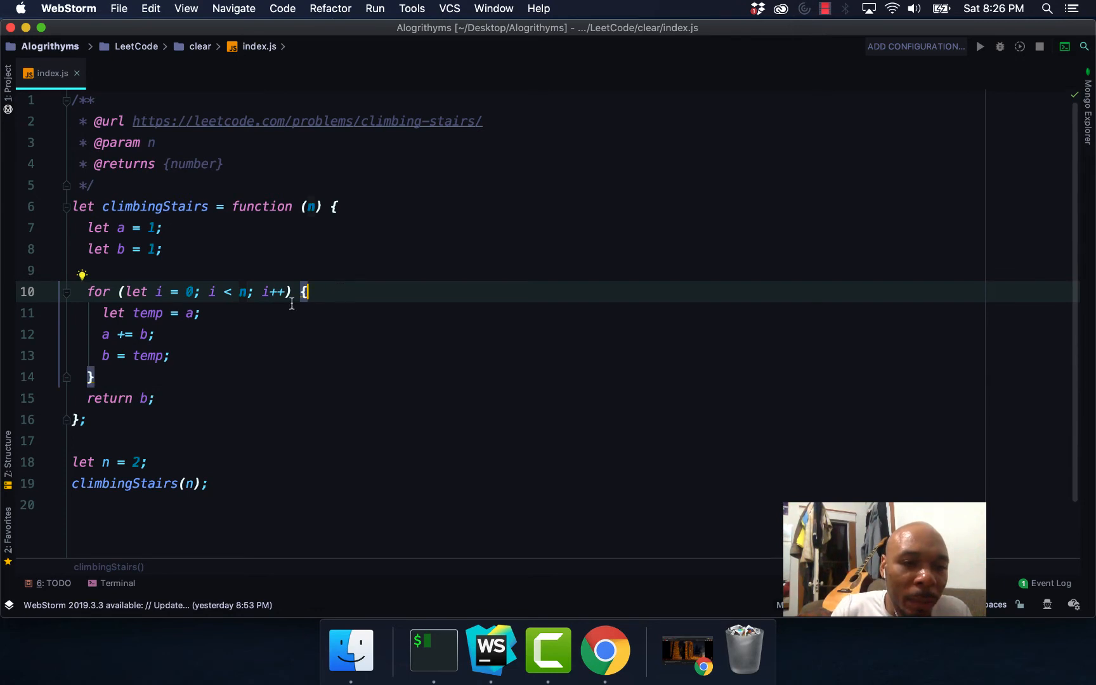
text(console.log()
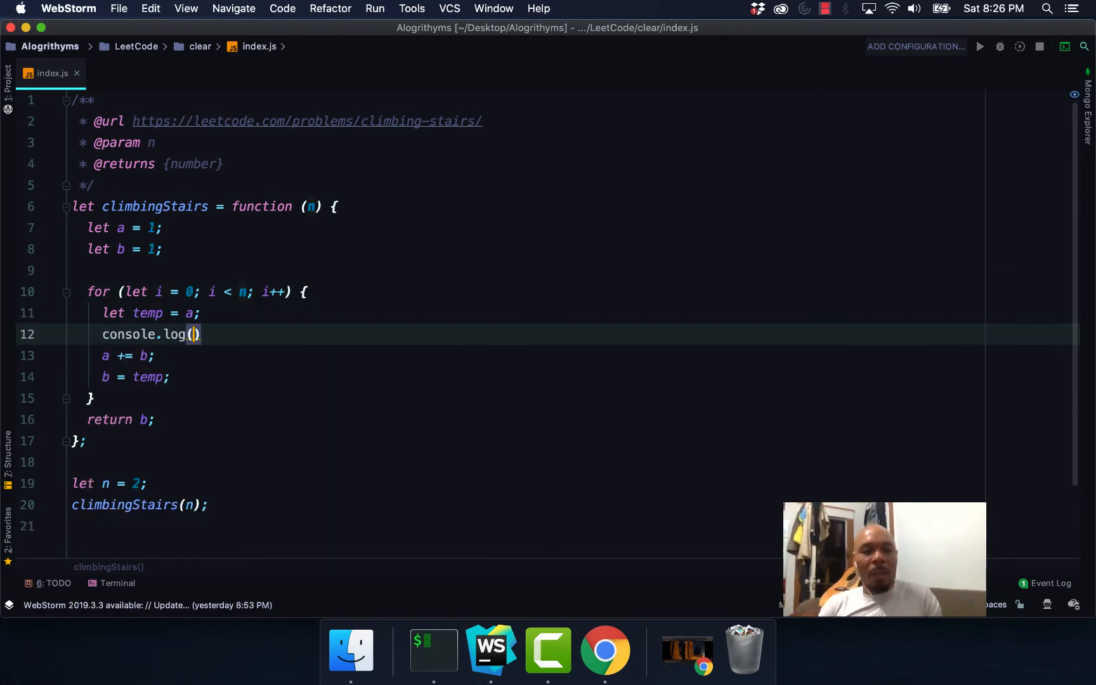
text(')
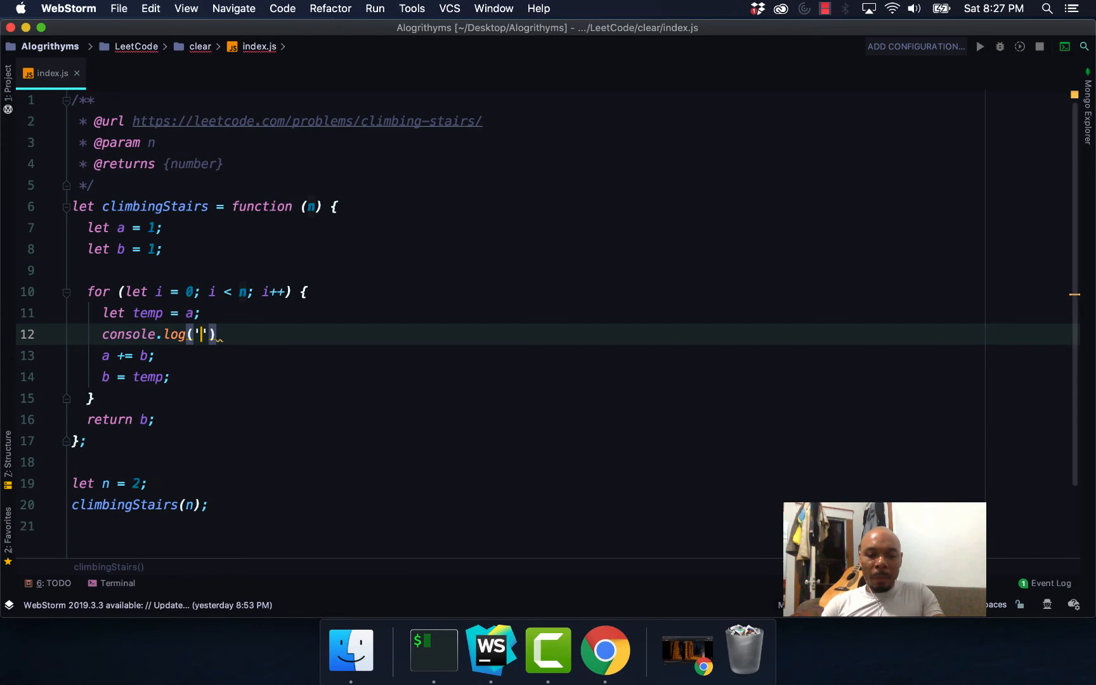
text(Temp:)
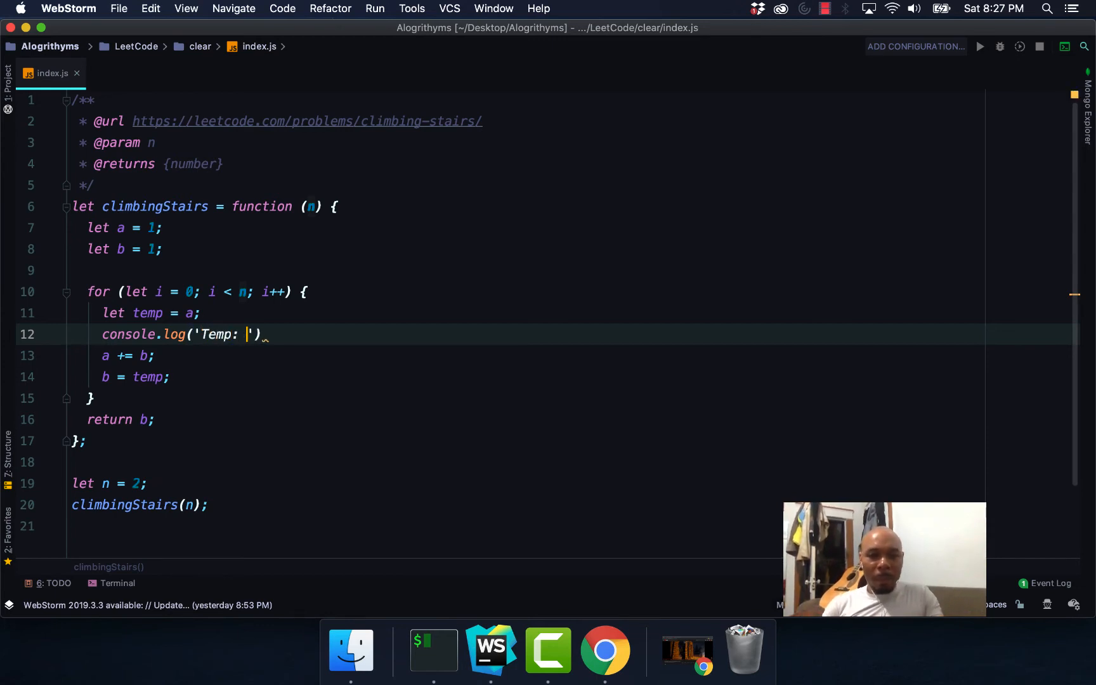
text(,)
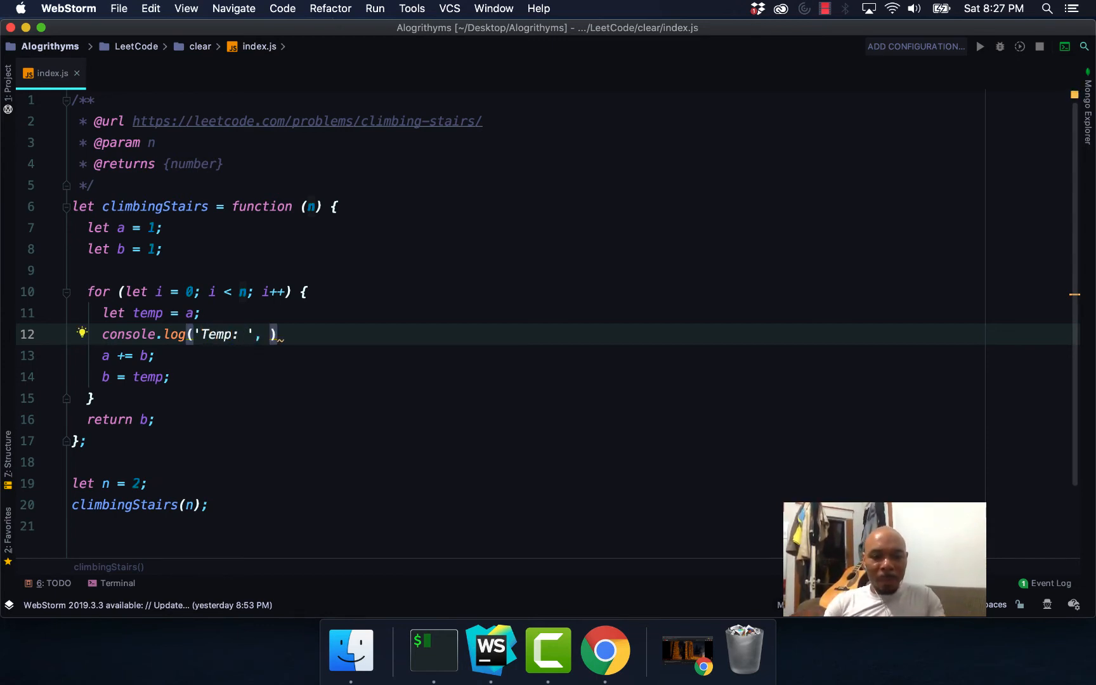
text(temp)
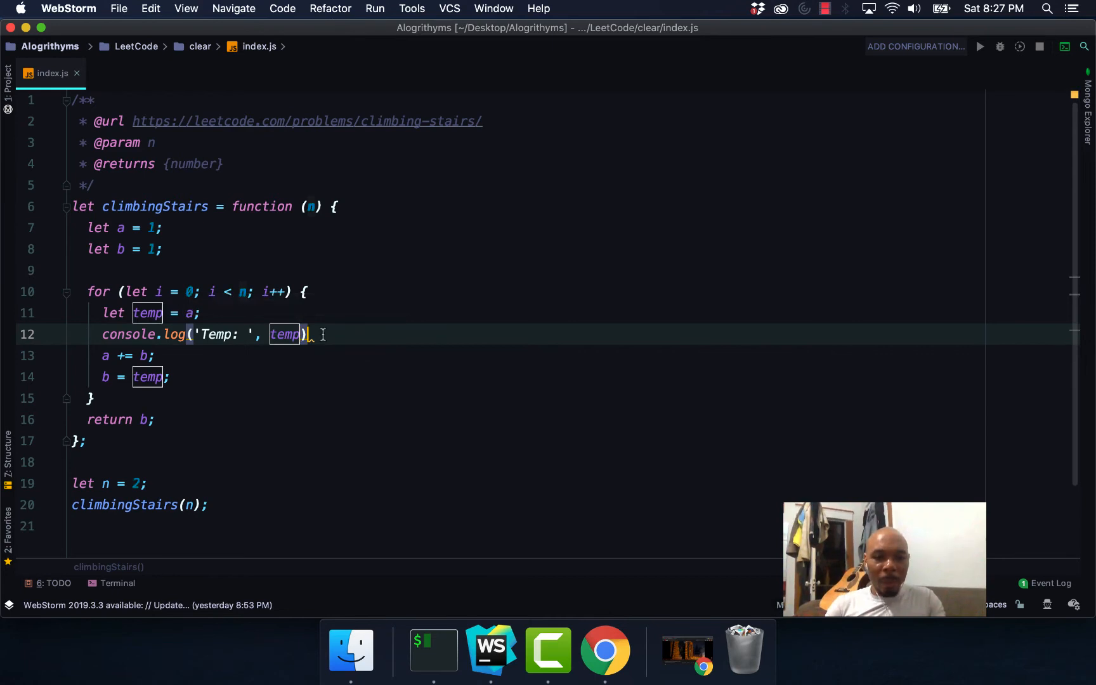
Log {a, b} labelled 'Before: ' ahead of a += b and a duplicated 'After: ' log below it.
click(155, 355)
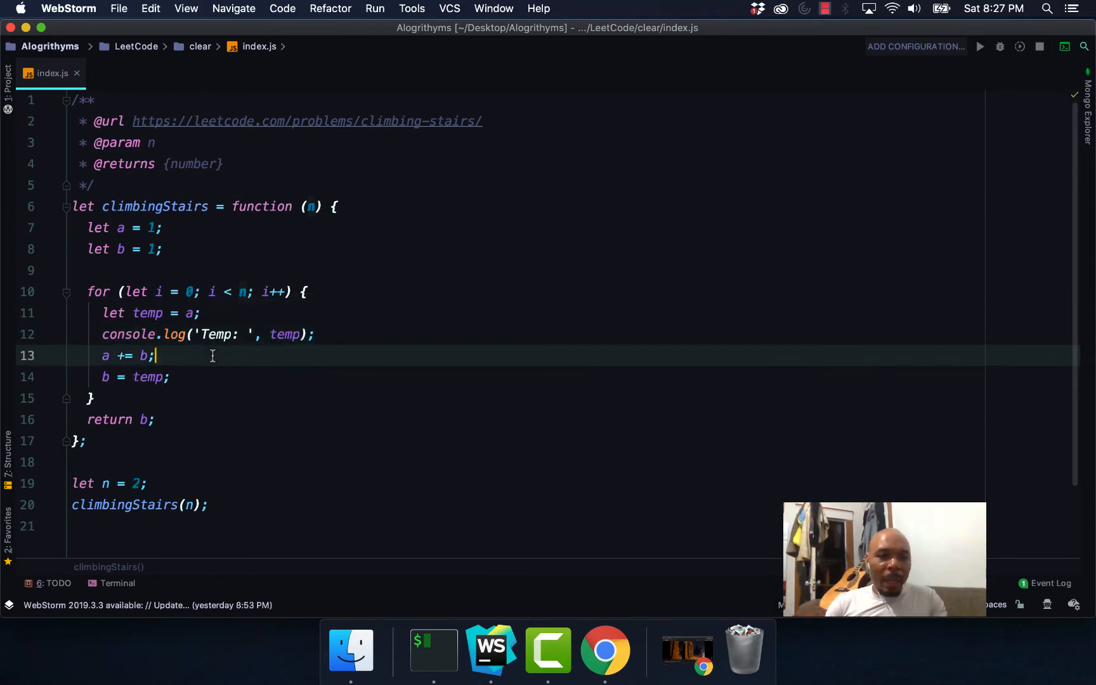
text(console.log()
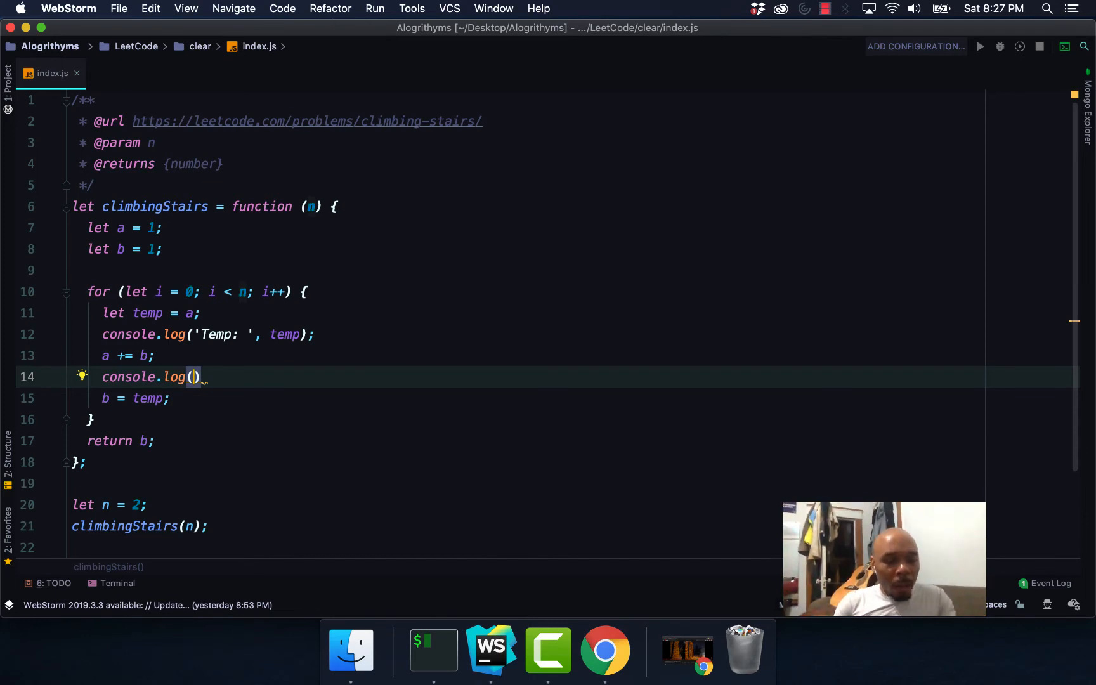
text(a)
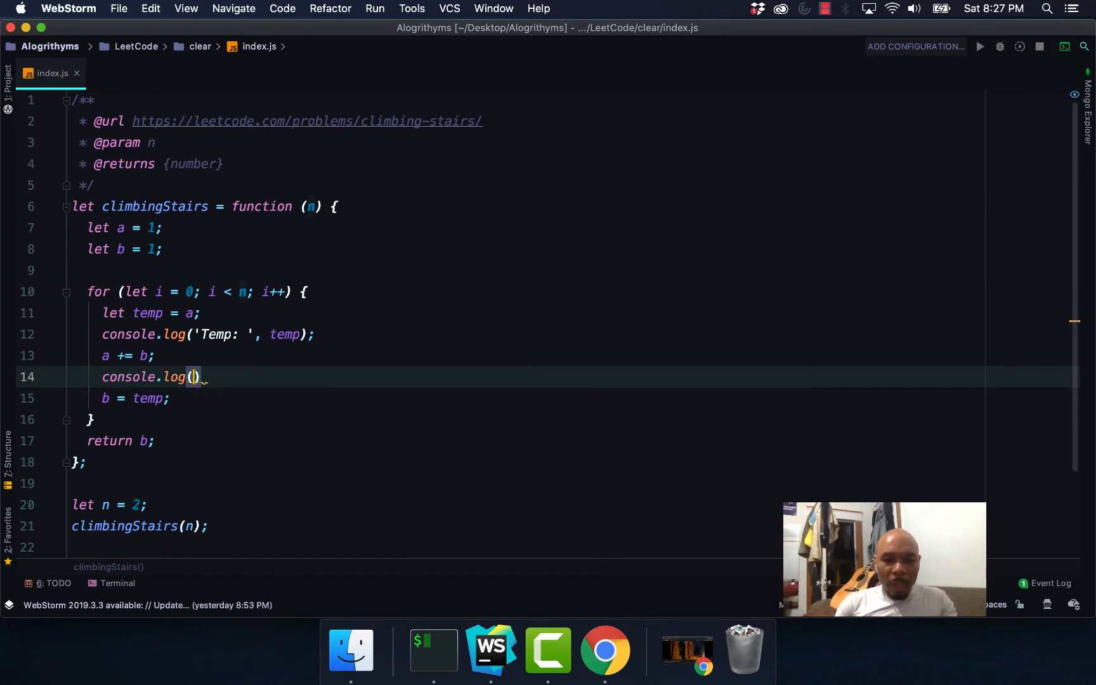
text({})
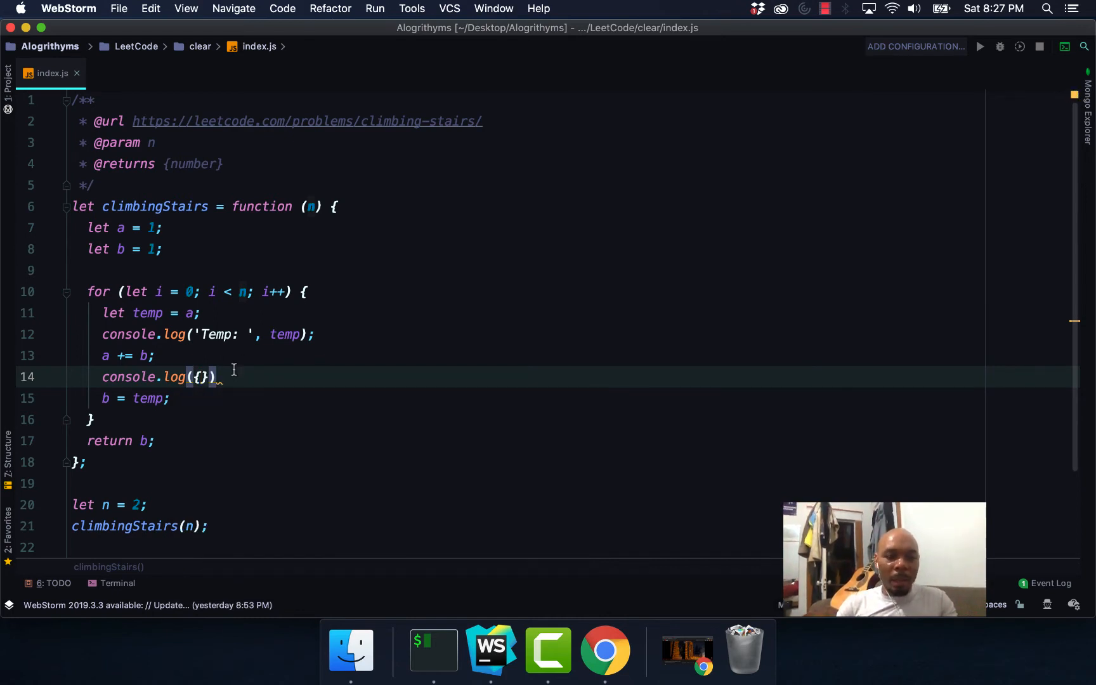
text(a, b)
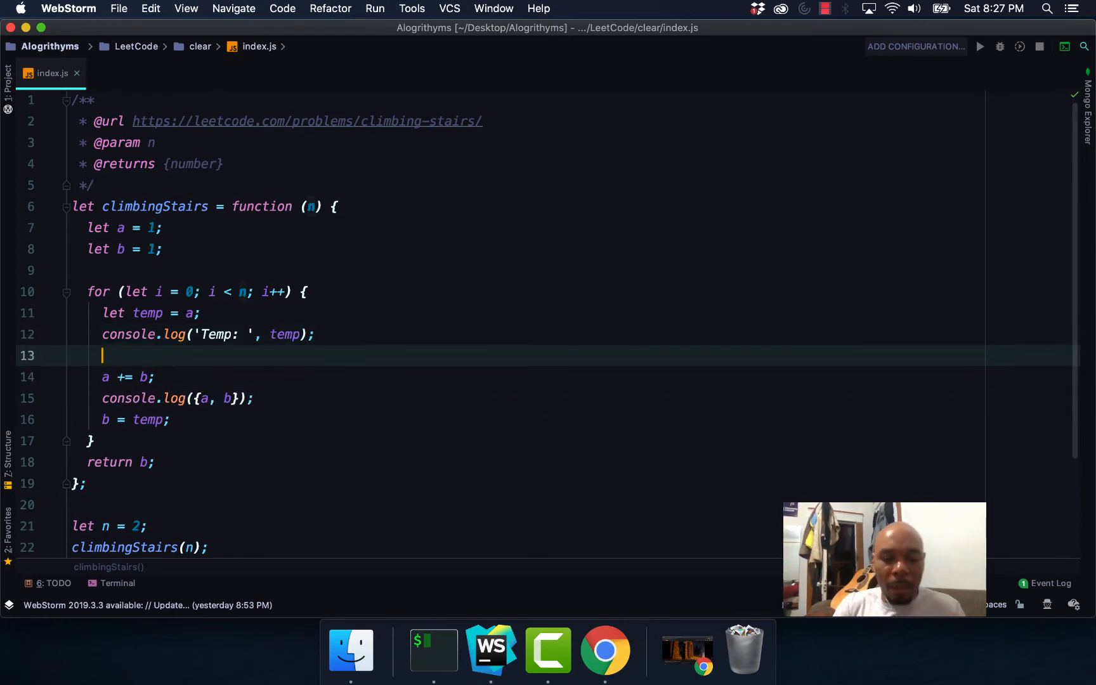
text(console.log({a, b});)
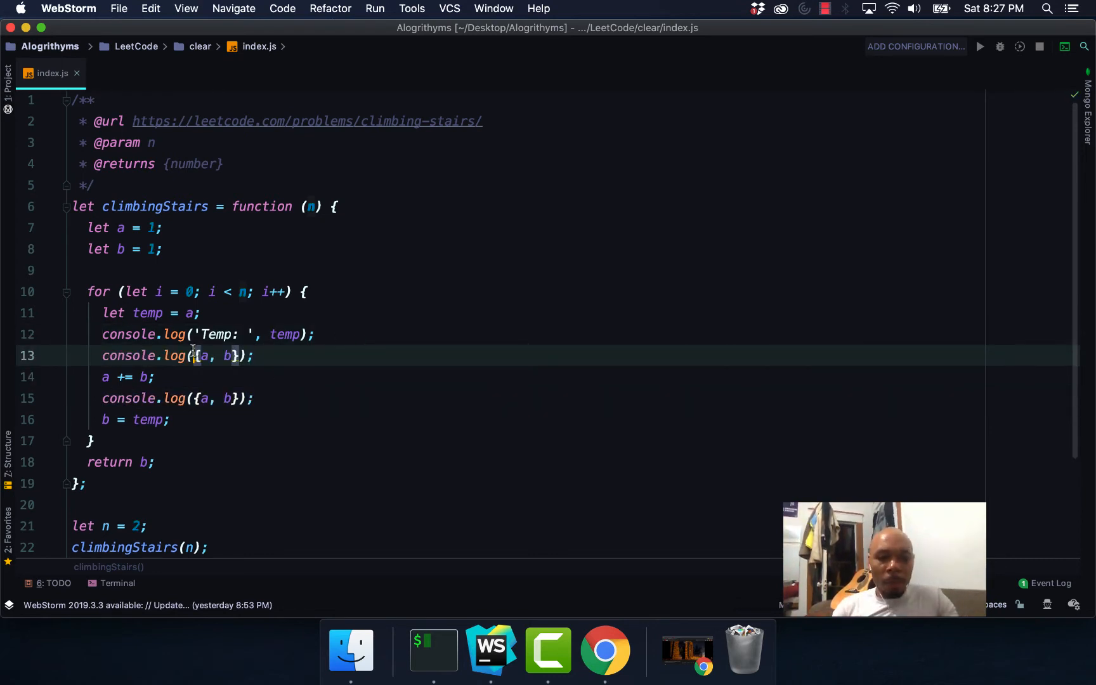
text('B')
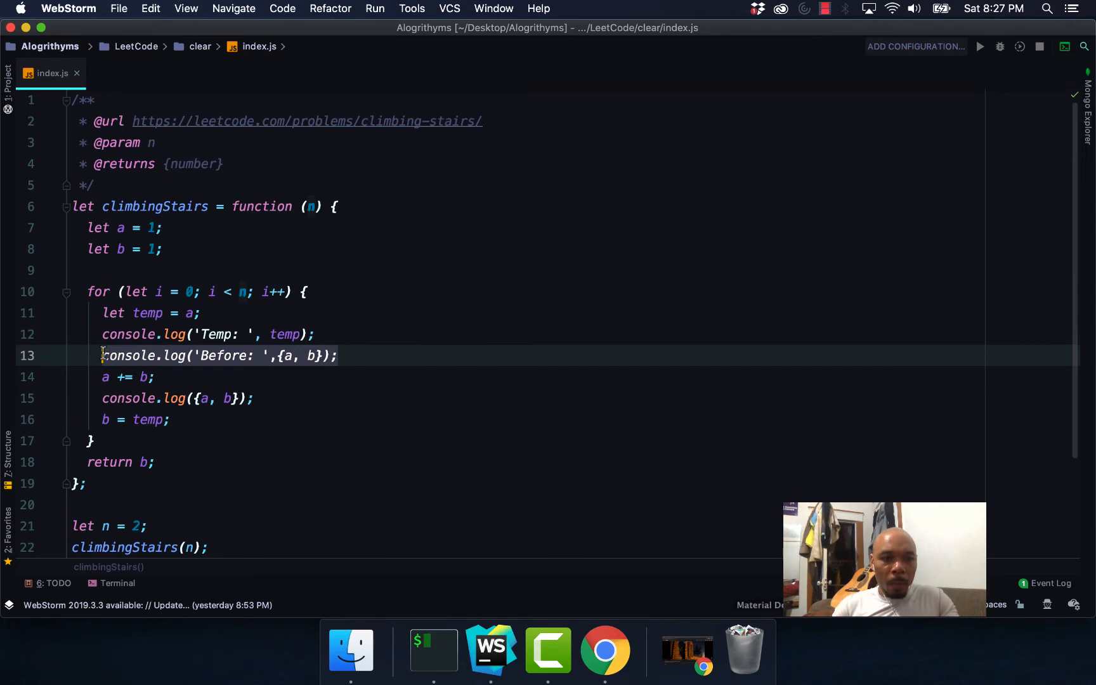
key(enter)
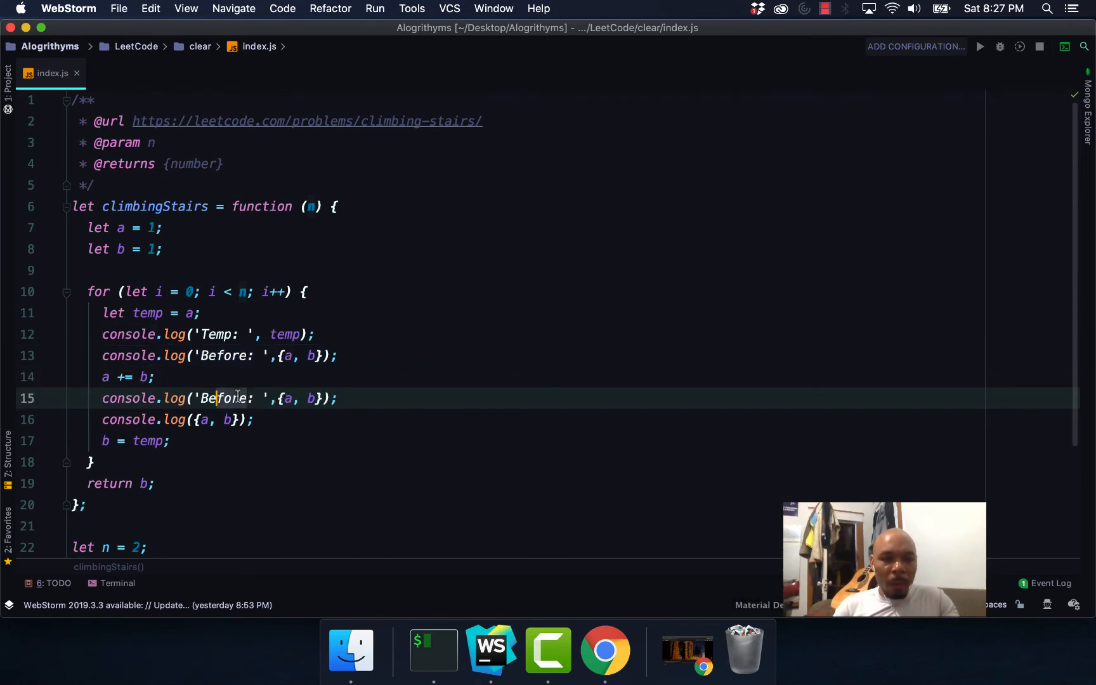
text(After)
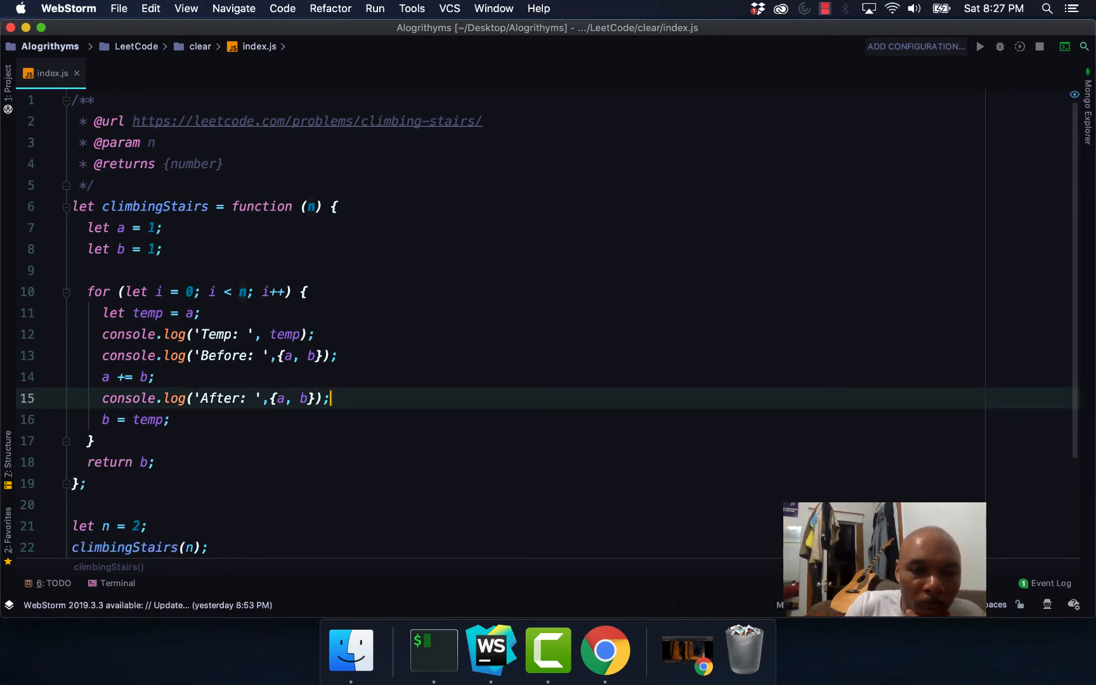
Add console.log('return: ', b); on the line just above return b.
click(279, 420)
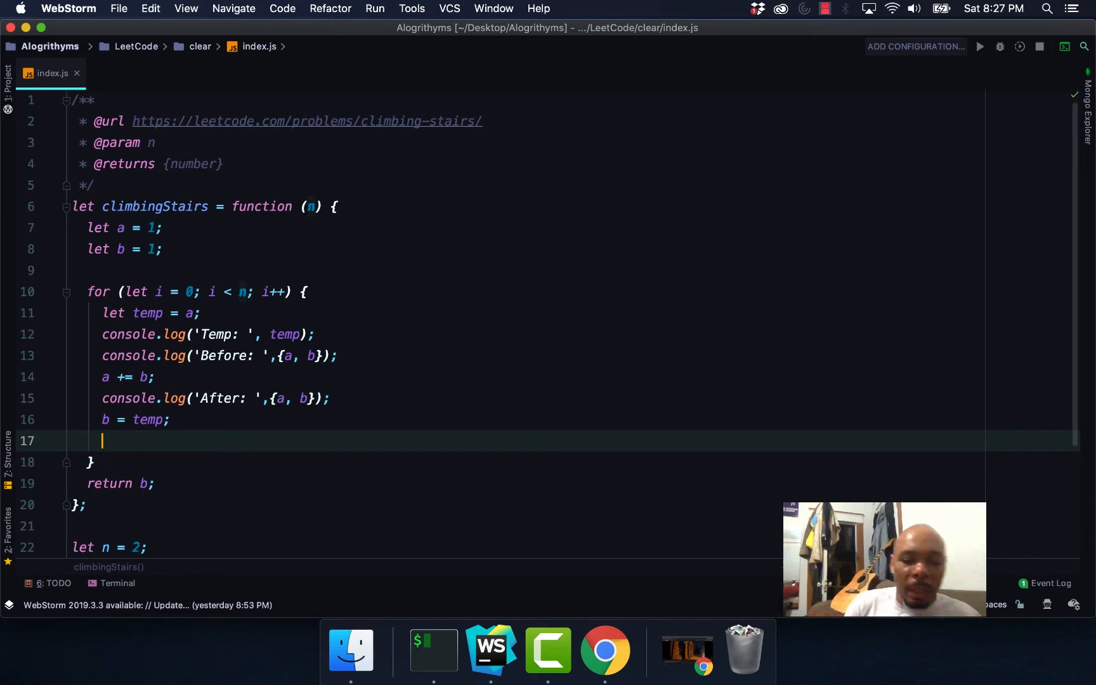
text(console.log('B: ', b)
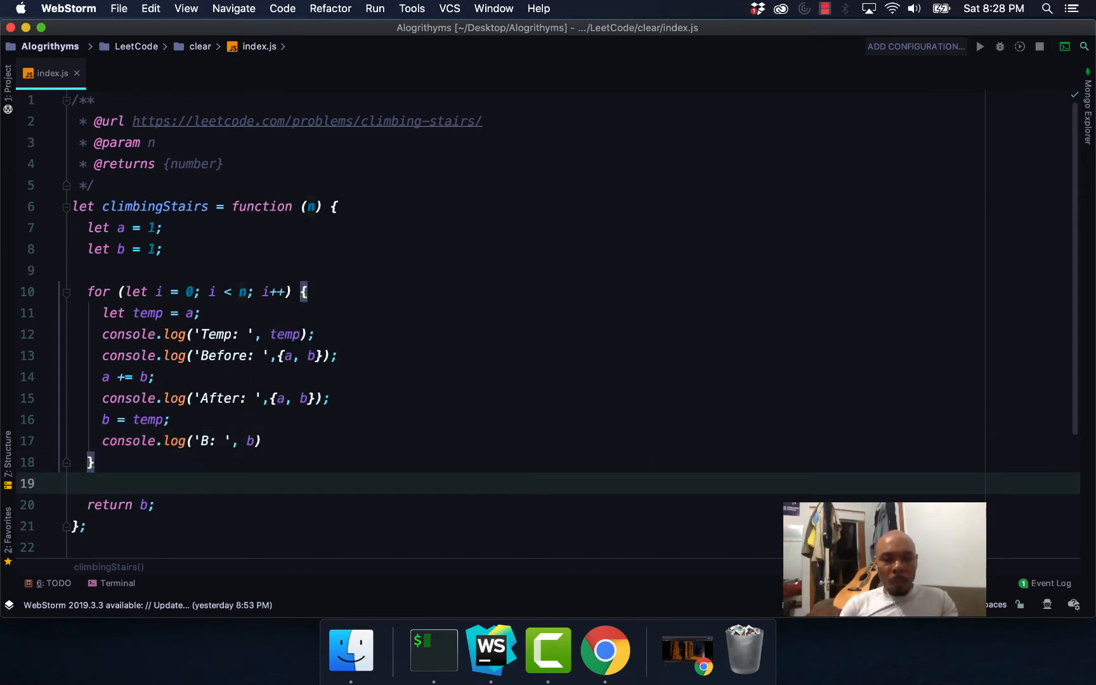
click(284, 461)
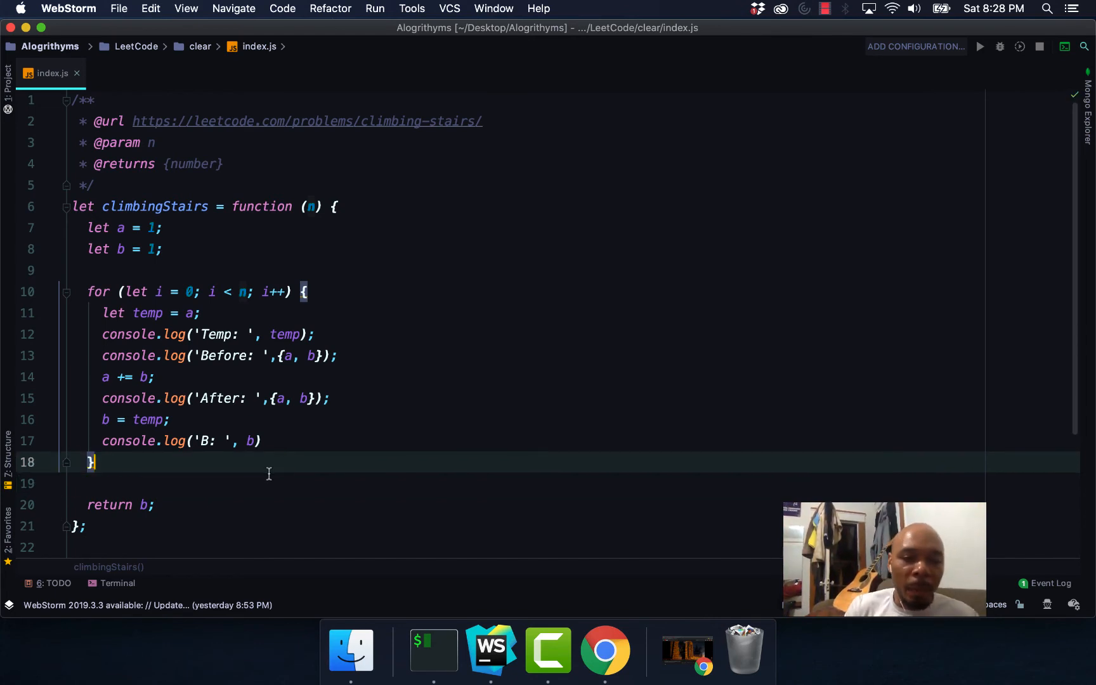
text(re)
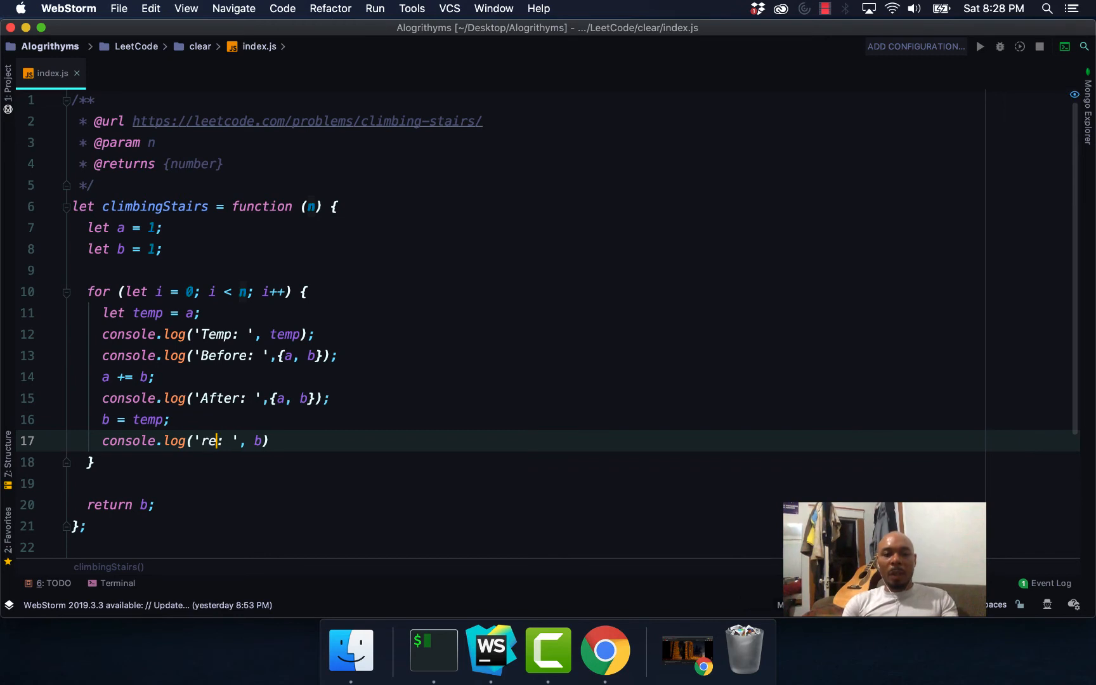
text(turn)
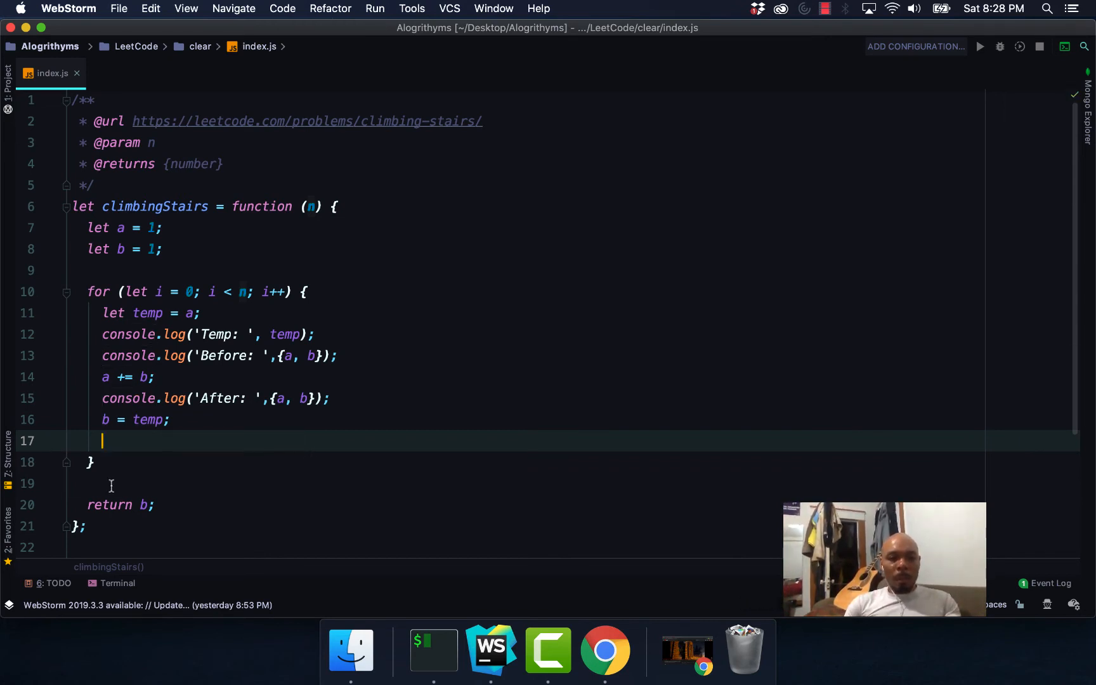
text(console.log('return: ', b))
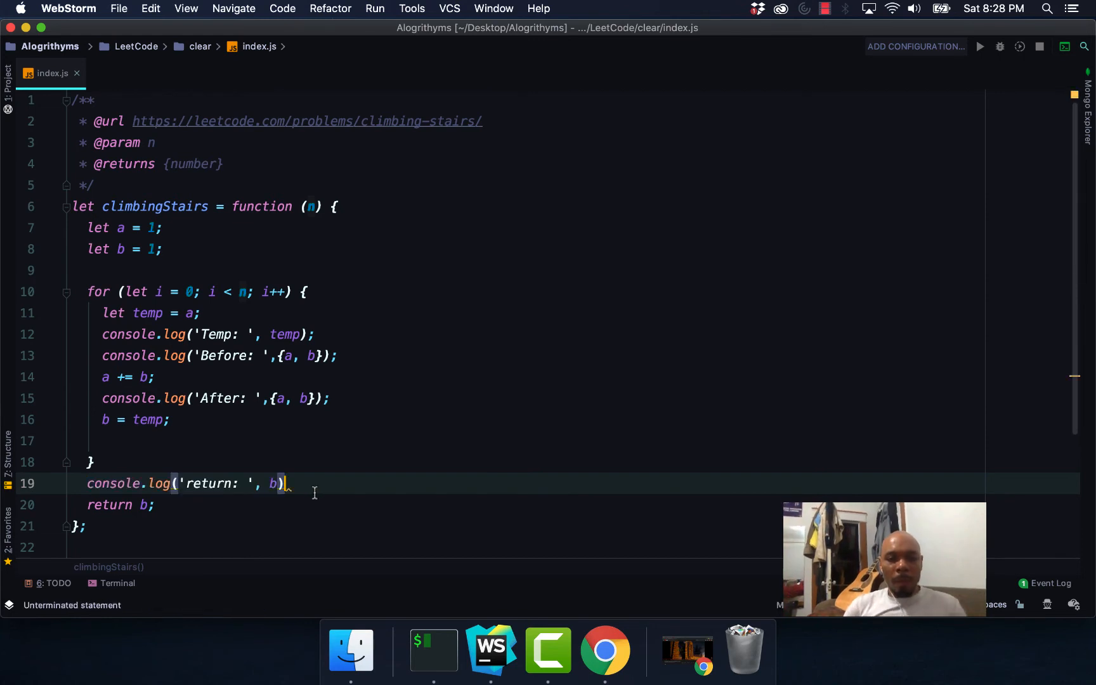
text(;)
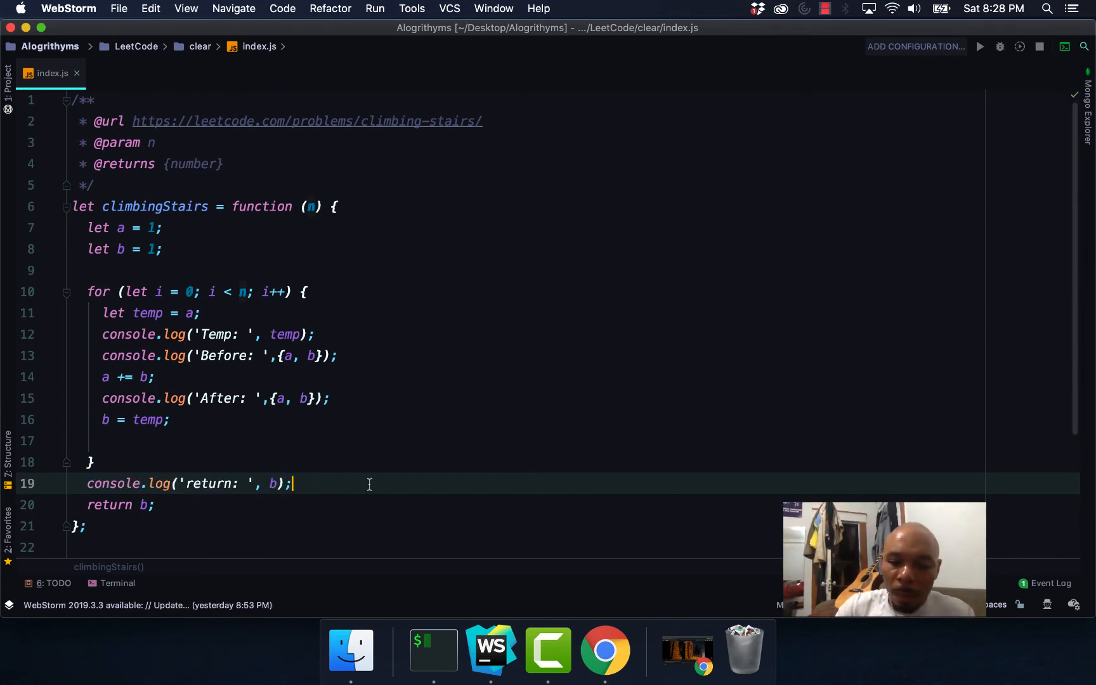
Run node LeetCode/clear/ in the terminal, printing the loop traces and return: 2.
click(118, 583)
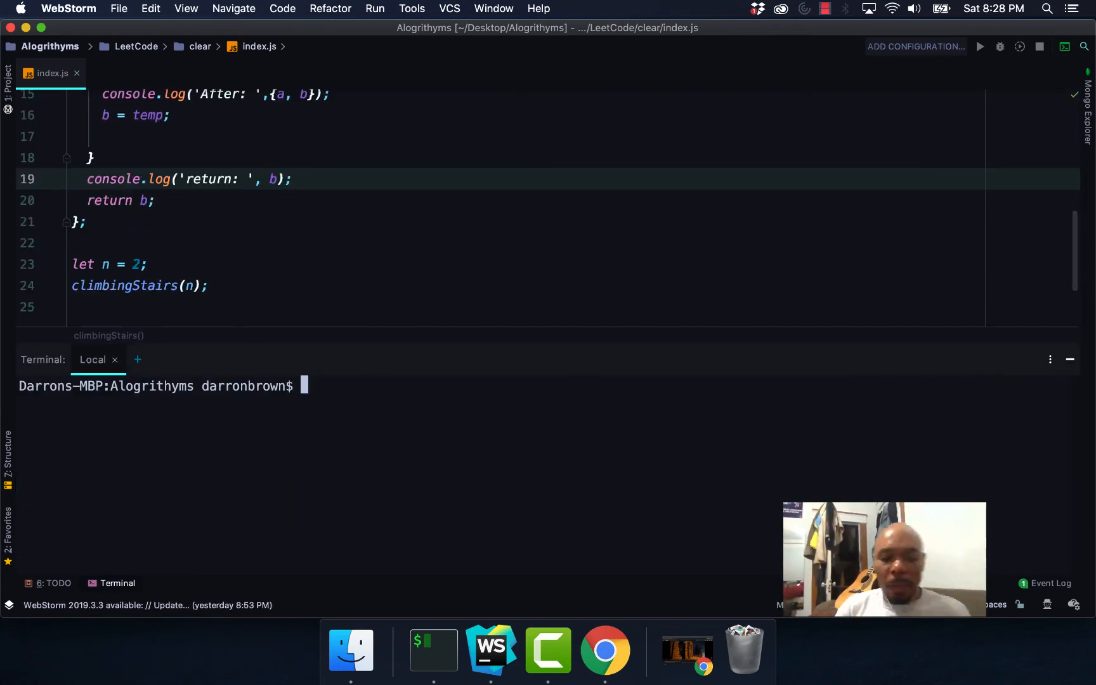
text(node)
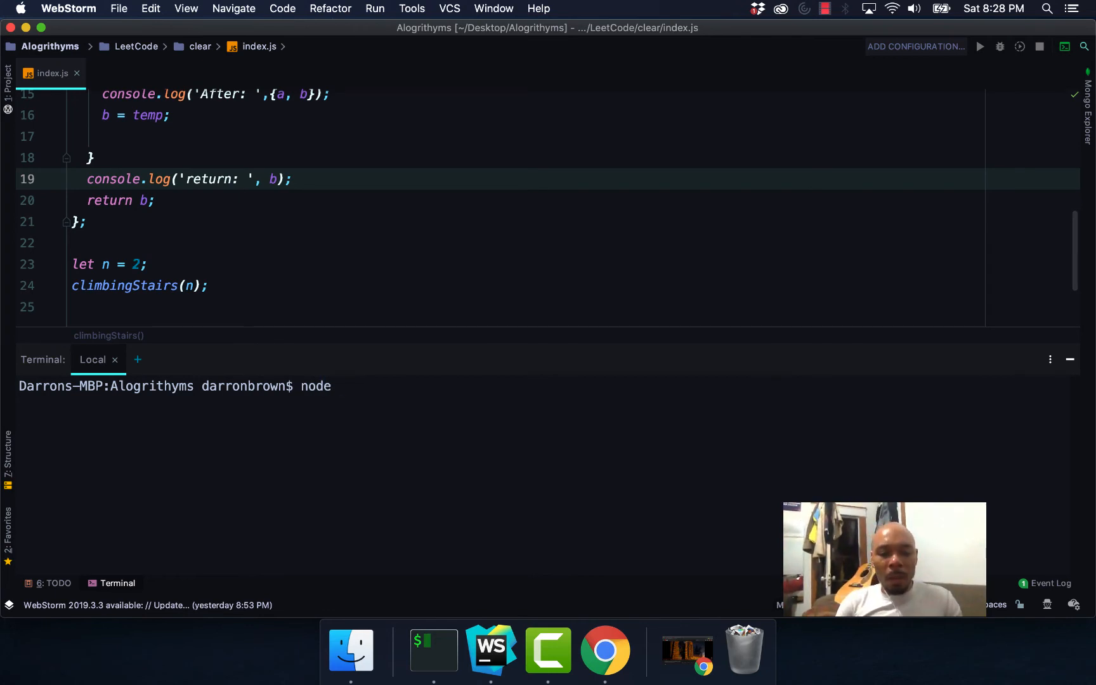
text(LeetCode/)
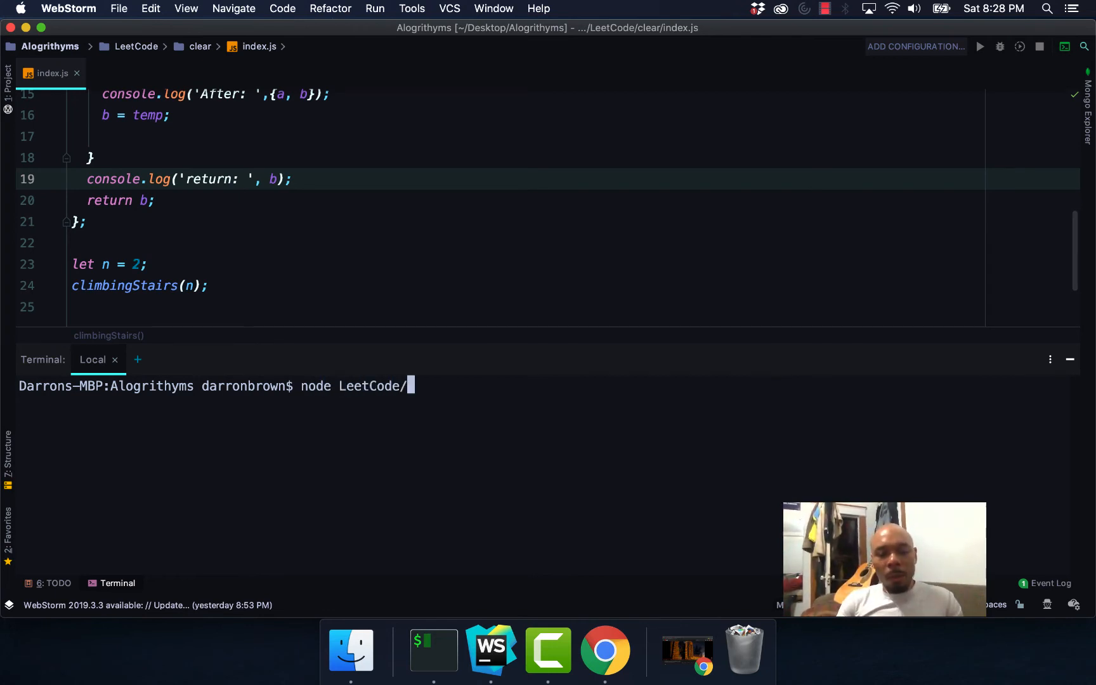
text(c)
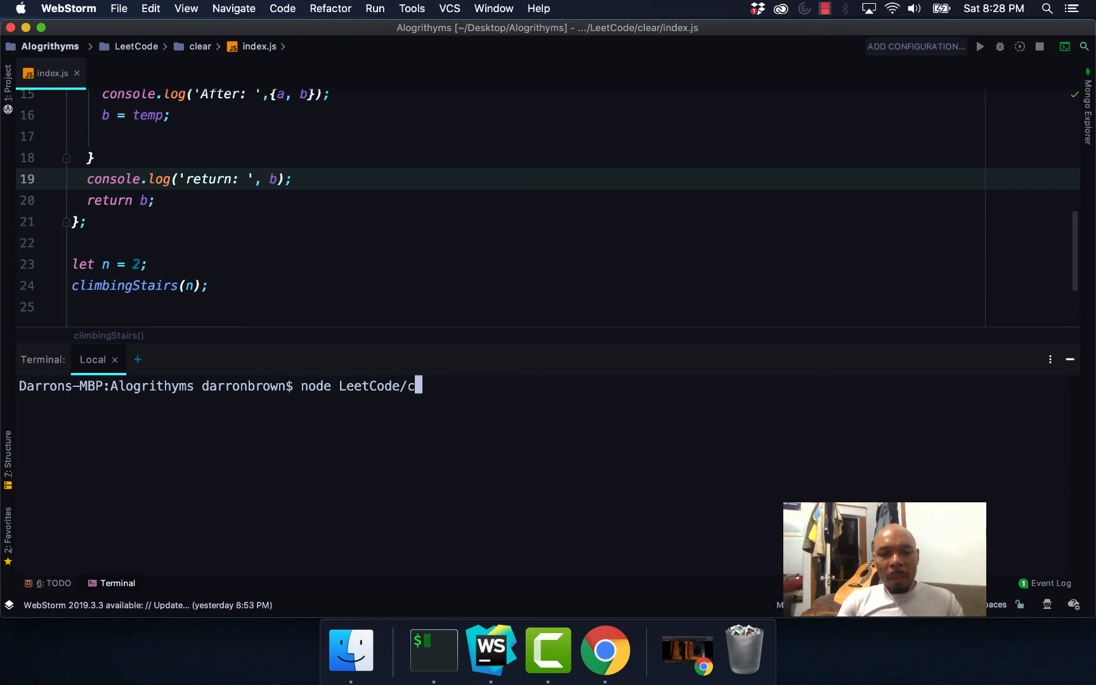
text(le)
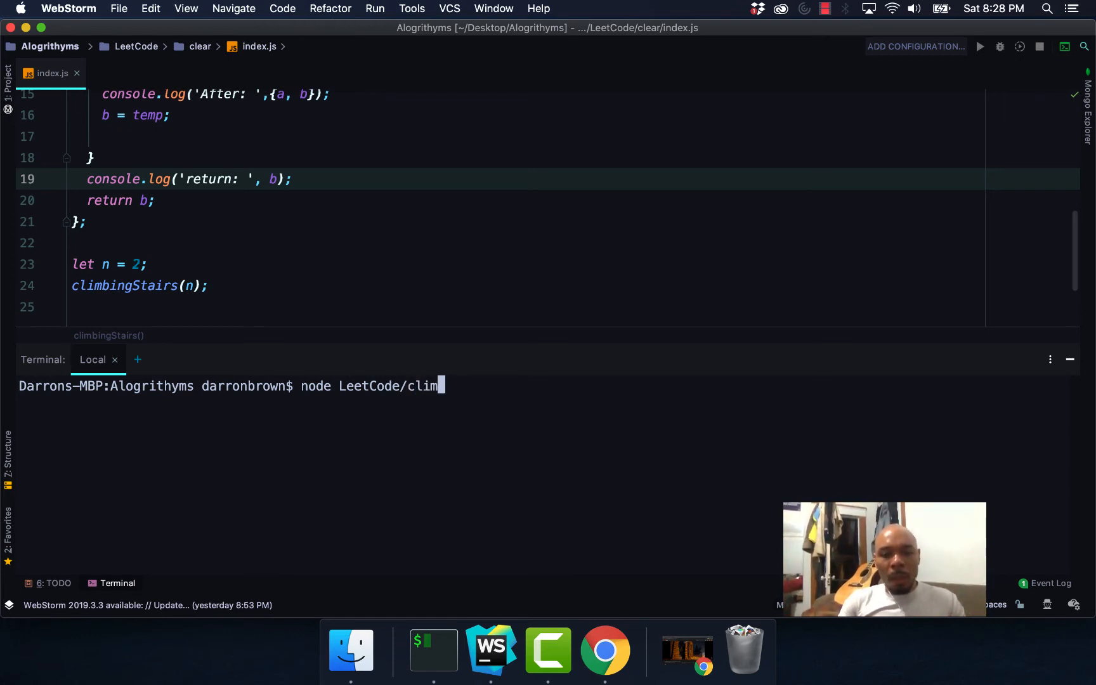
key(Backspace)
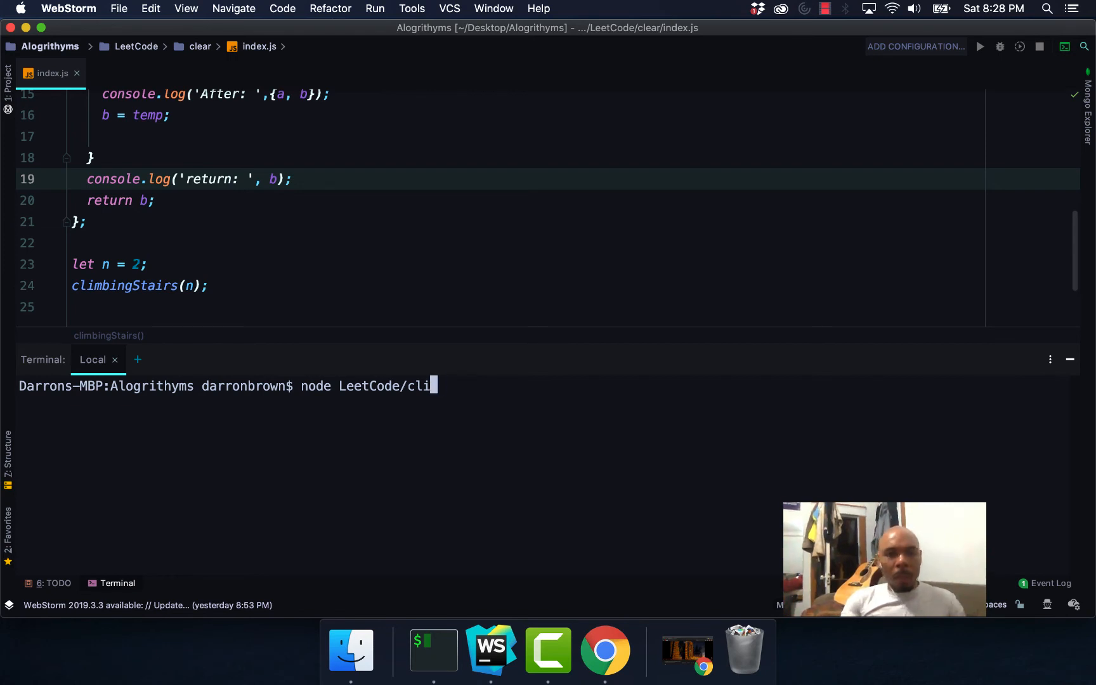
key(Backspace)
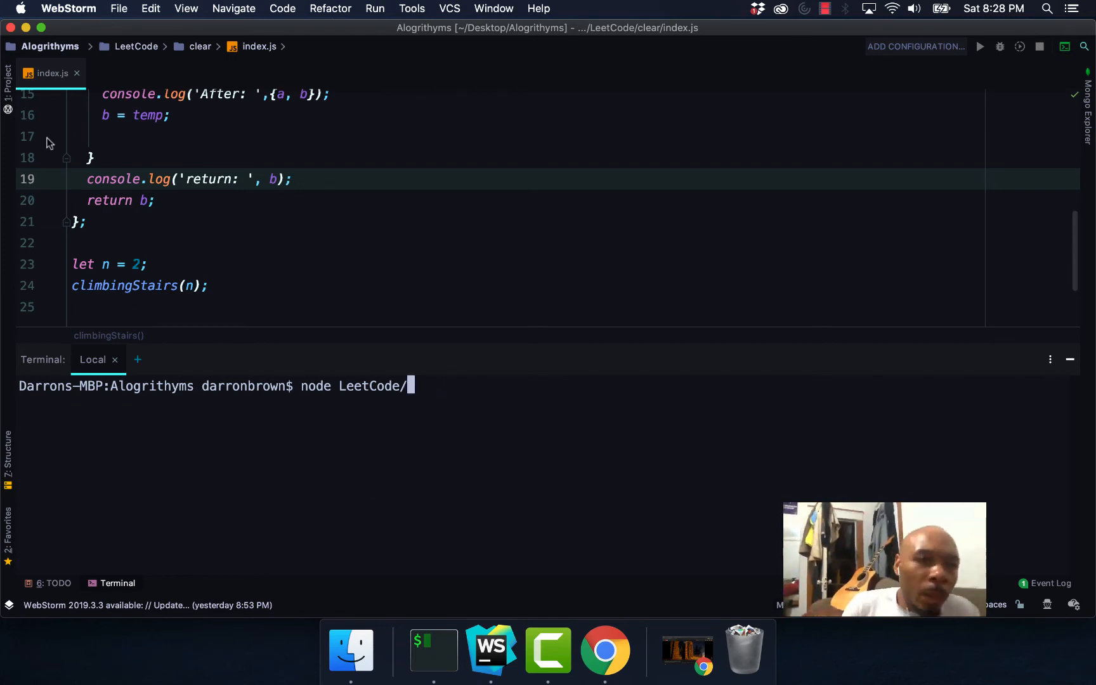
click(7, 72)
text(clear/)
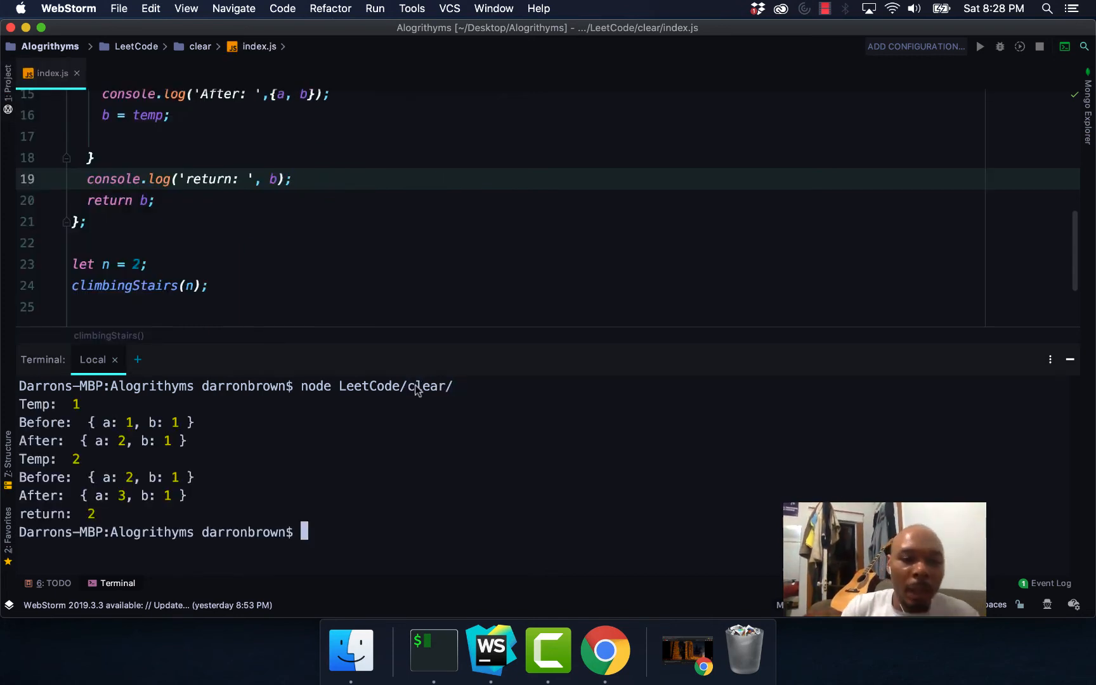
Scroll through index.js against the terminal output while stripping every console.log line.
scroll(up, 3)
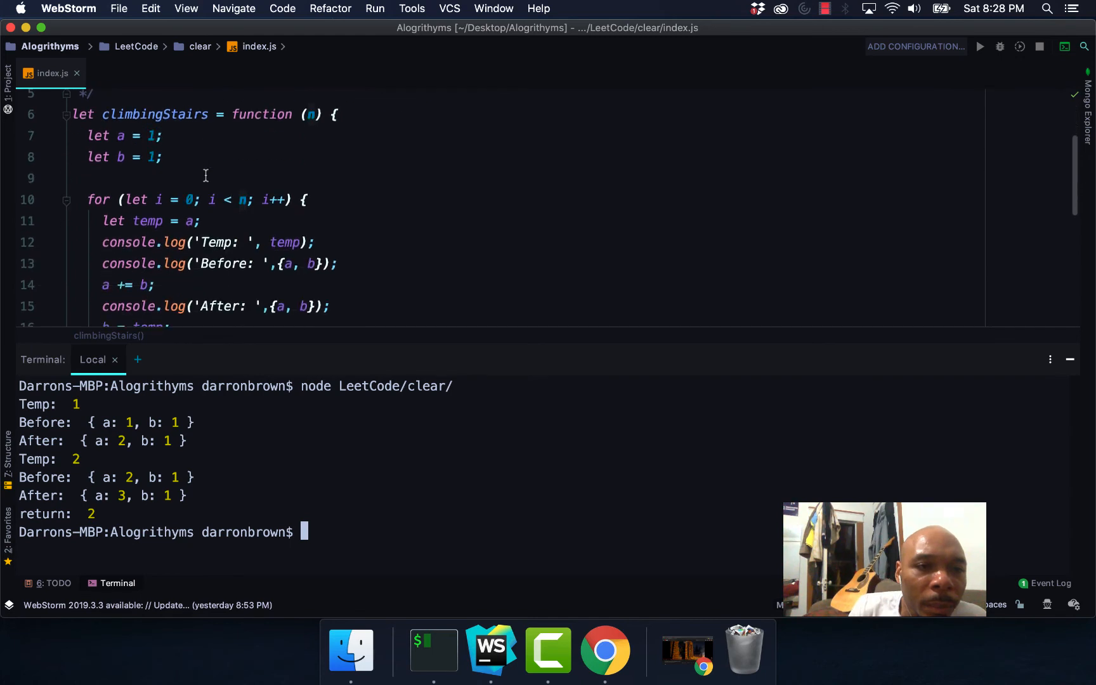
scroll(down, 3)
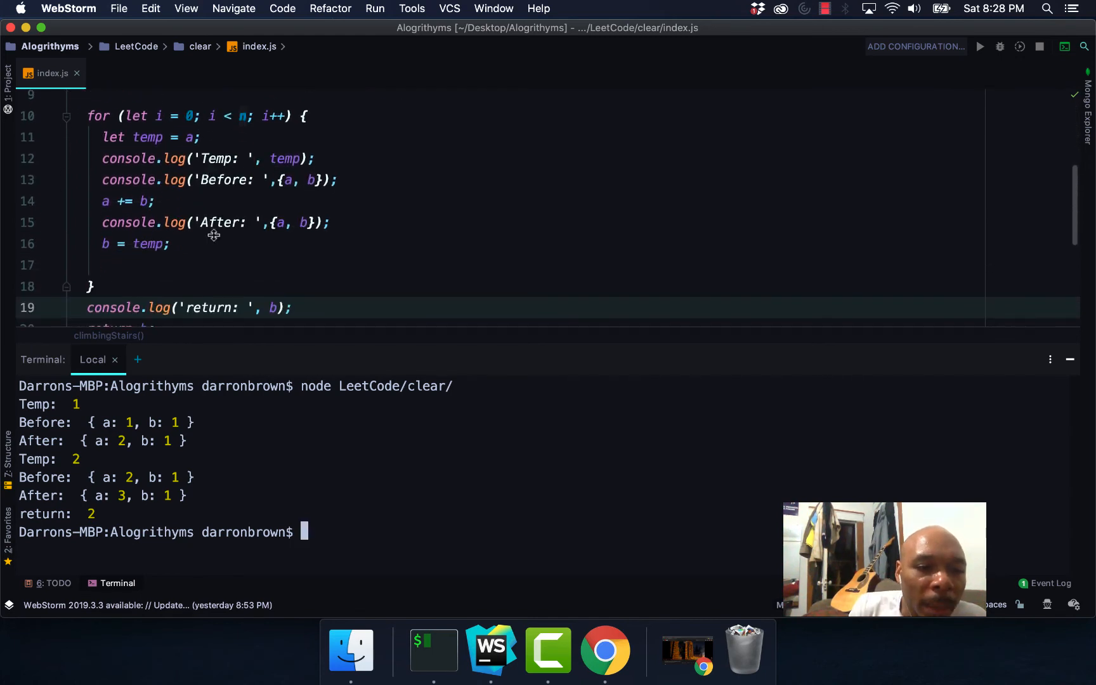
scroll(up, 3)
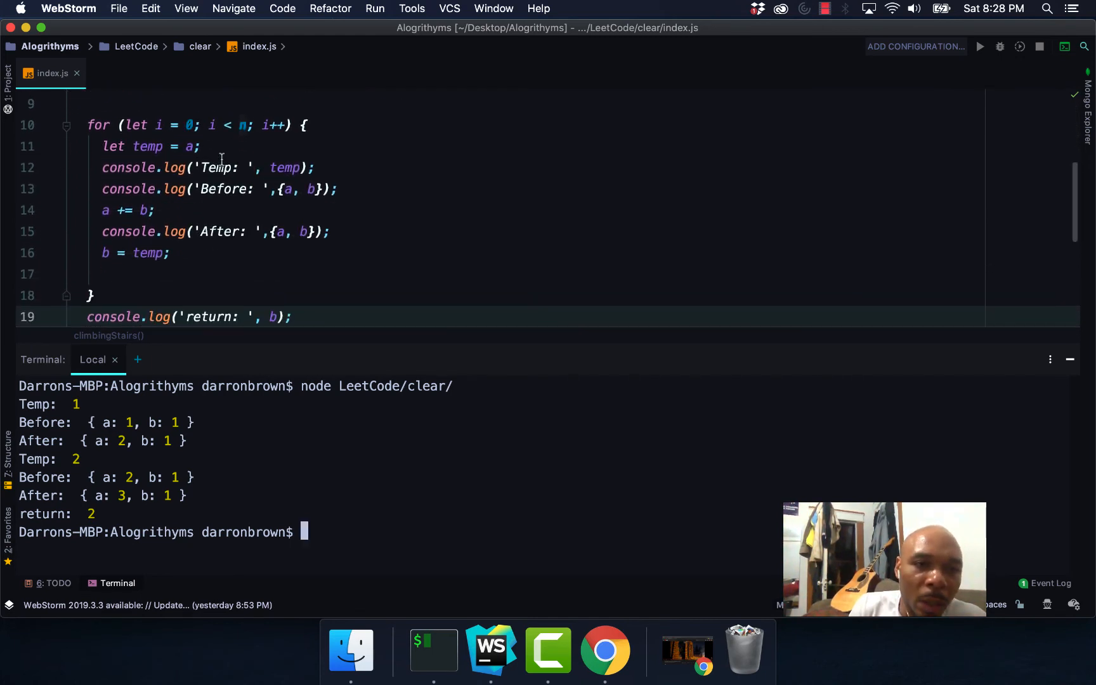
scroll(up, 3)
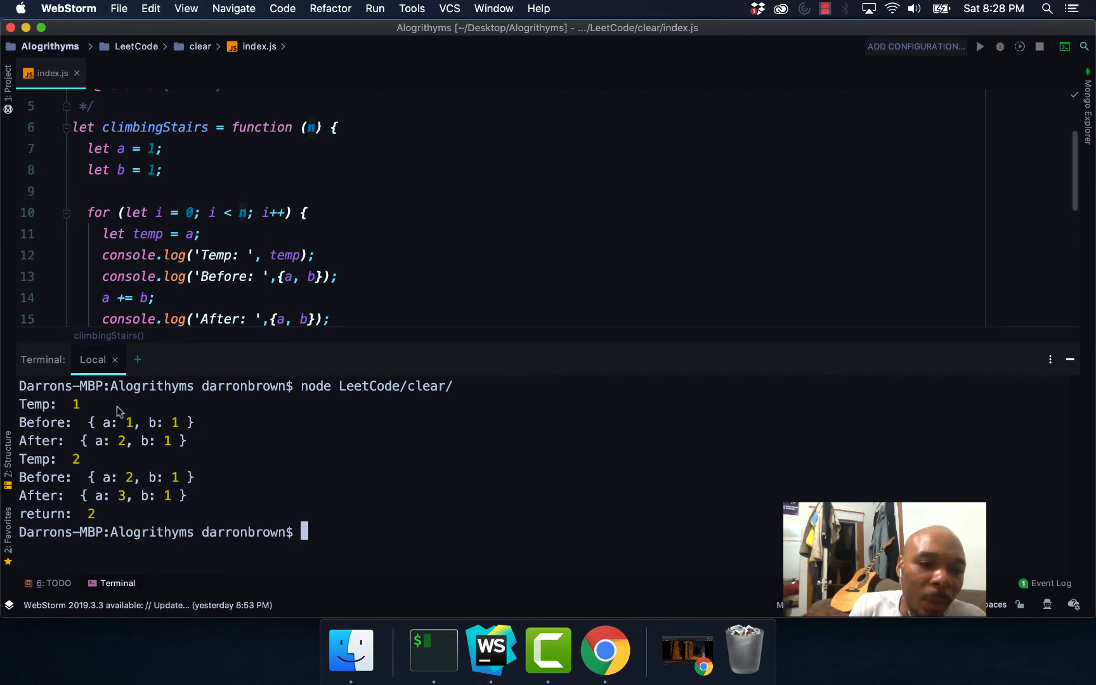
mouse_move(175, 341)
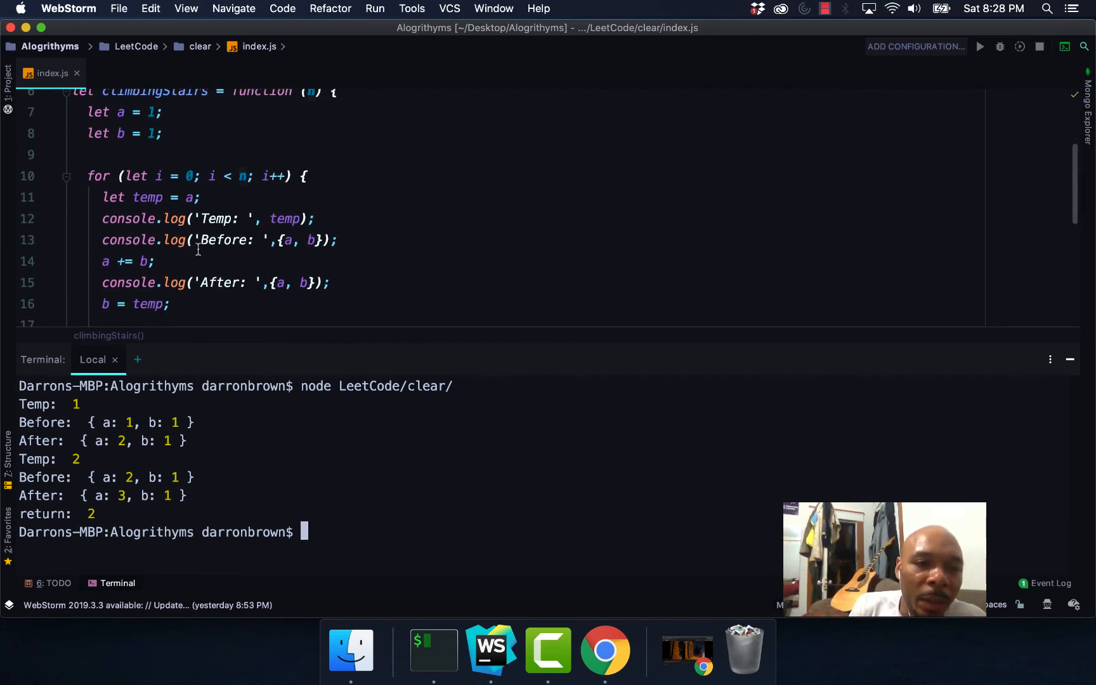
scroll(down, 3)
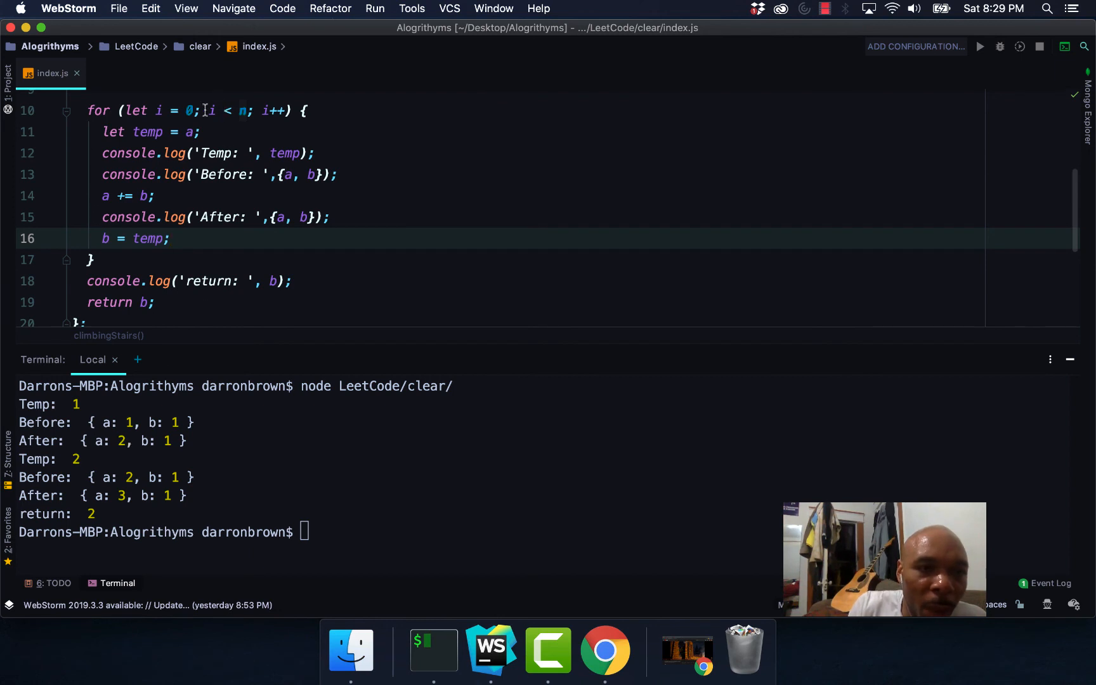
scroll(down, 3)
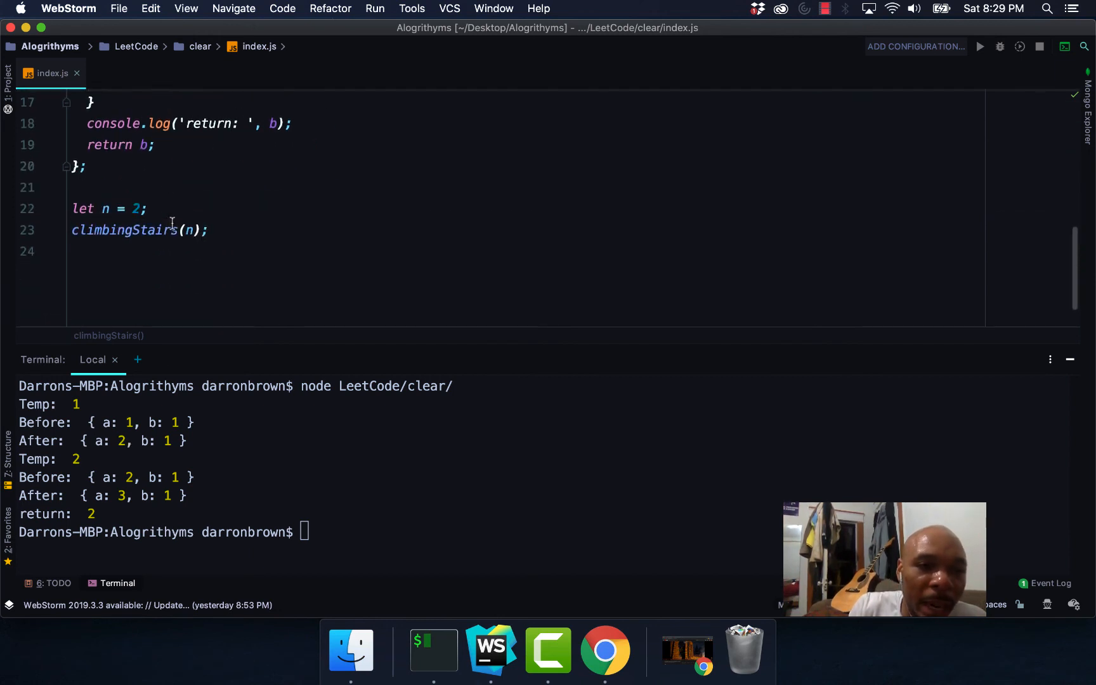
scroll(up, 3)
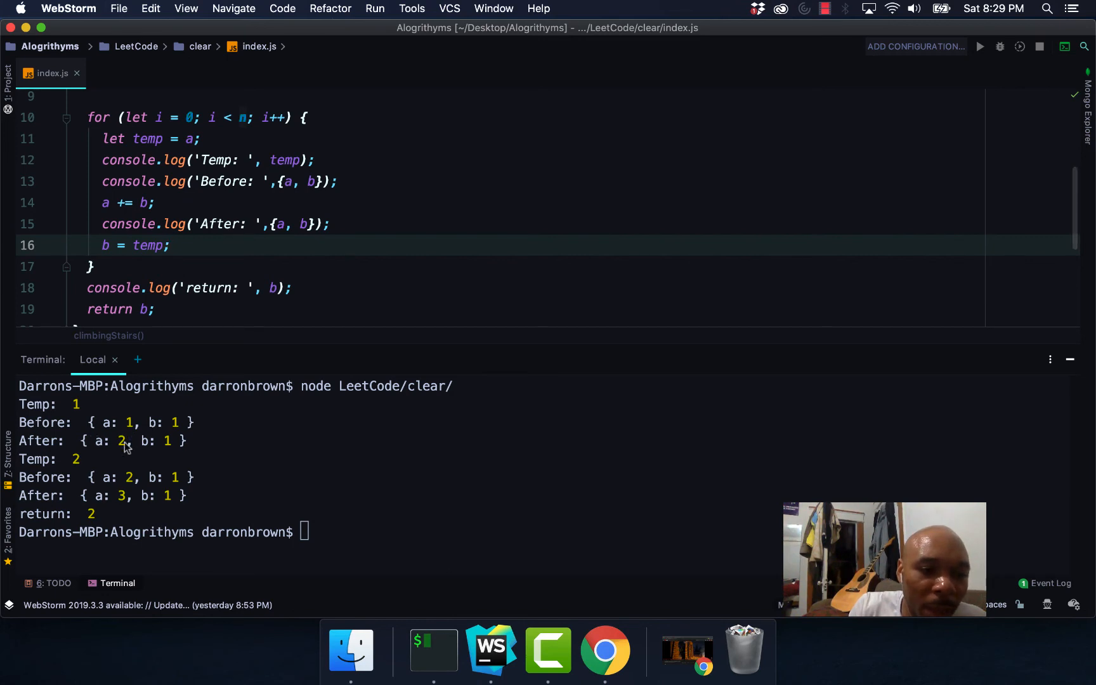
mouse_move(78, 467)
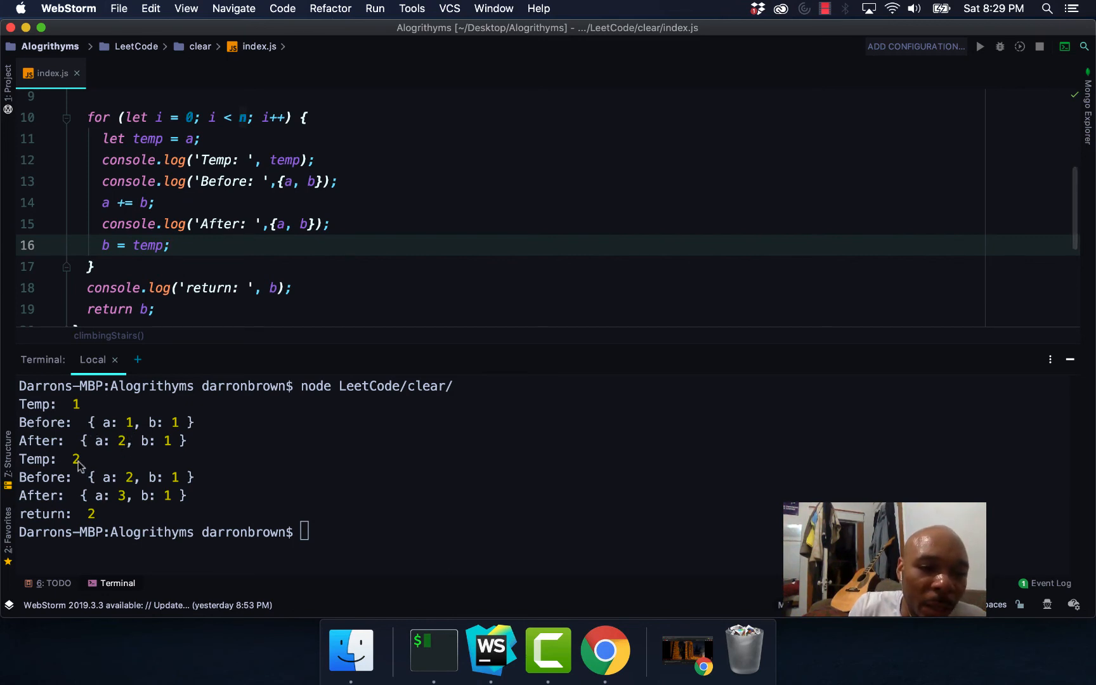
mouse_move(130, 483)
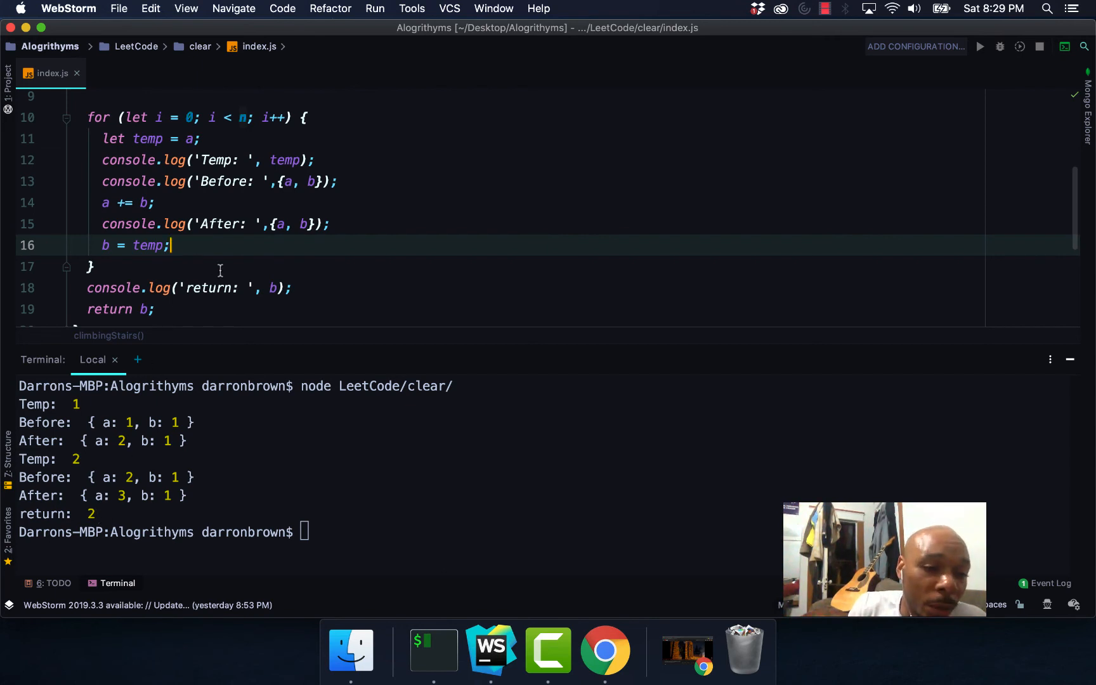
scroll(down, 3)
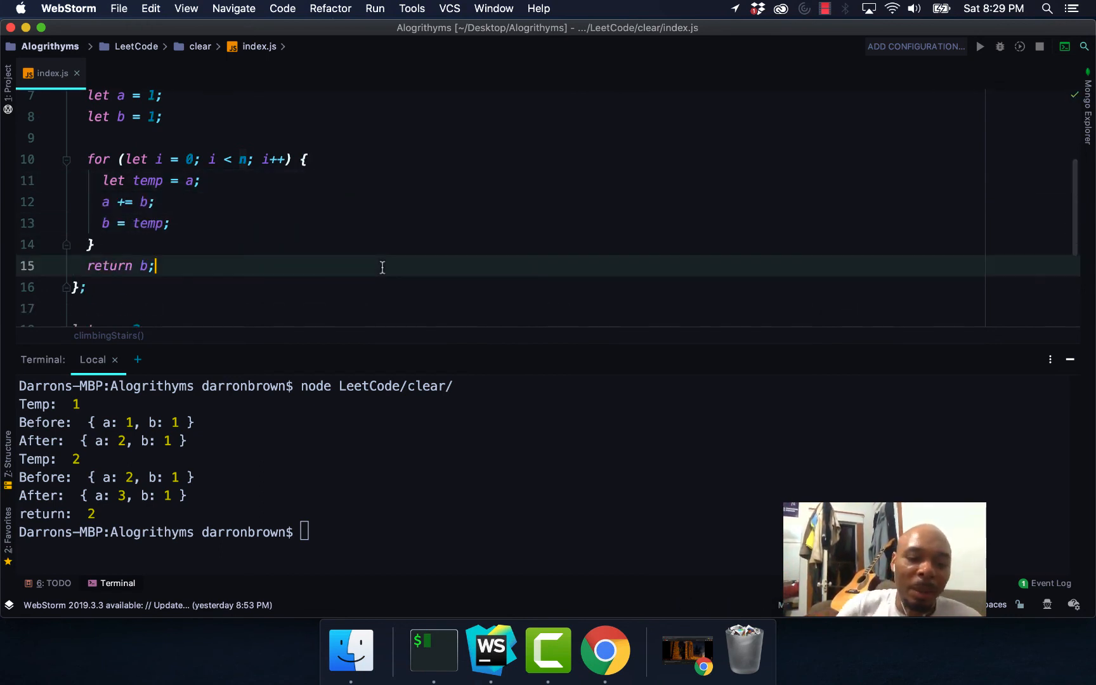
Copy the cleaned climbingStairs function and select LeetCode's climbStairs starter in Chrome.
scroll(up, 3)
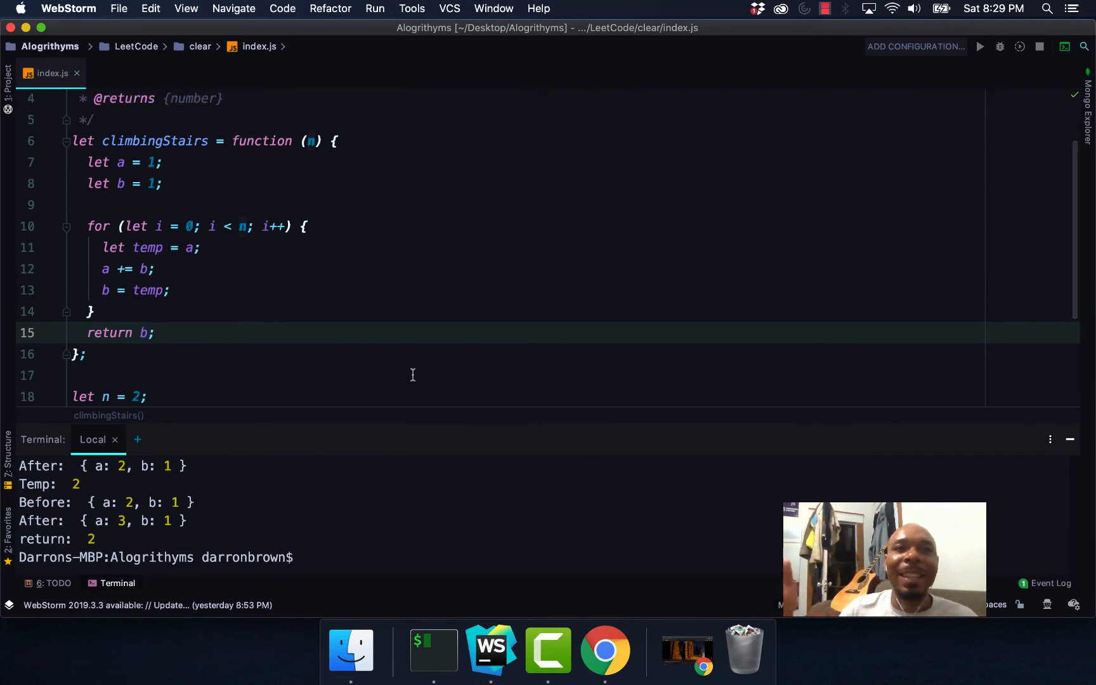
click(119, 354)
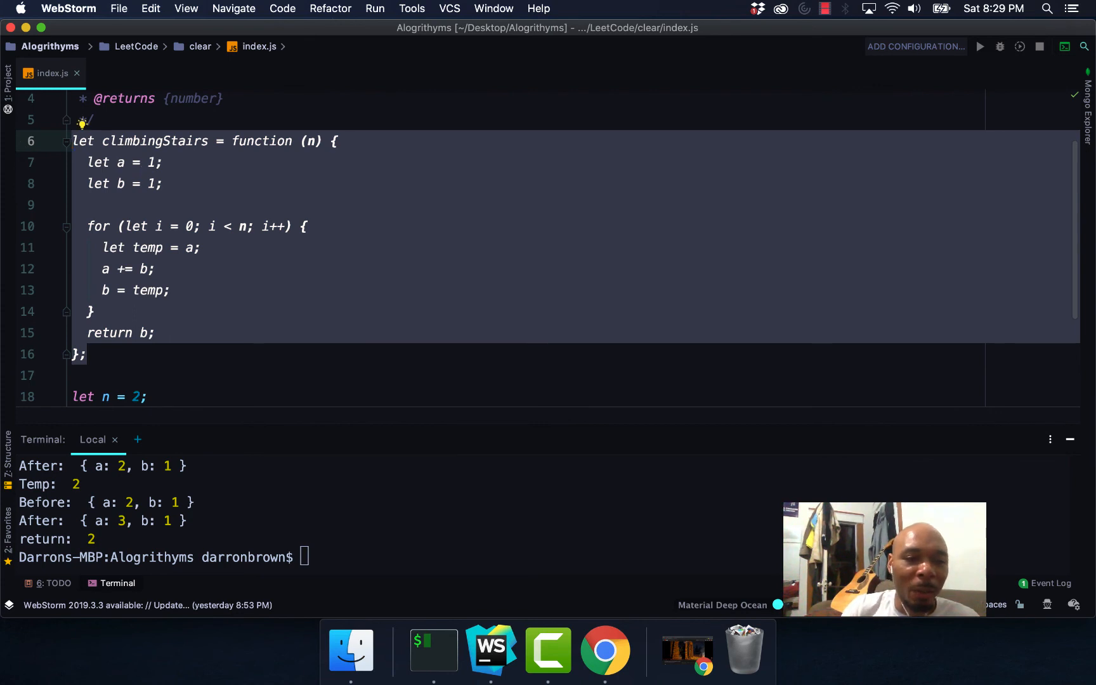
mouse_move(604, 649)
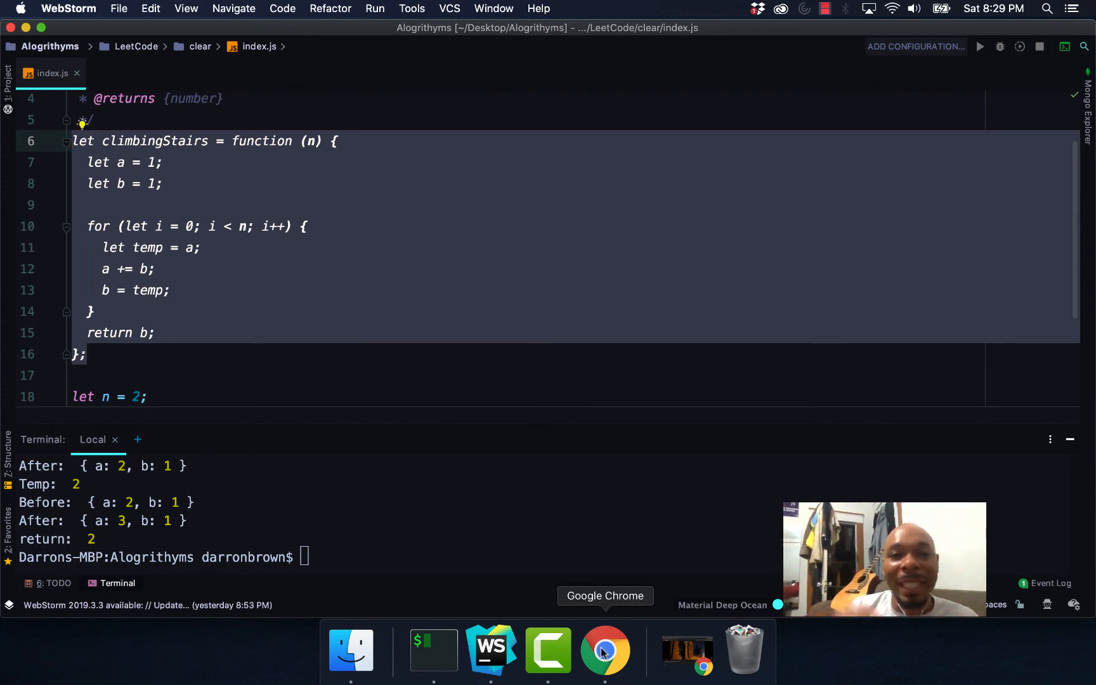
click(603, 650)
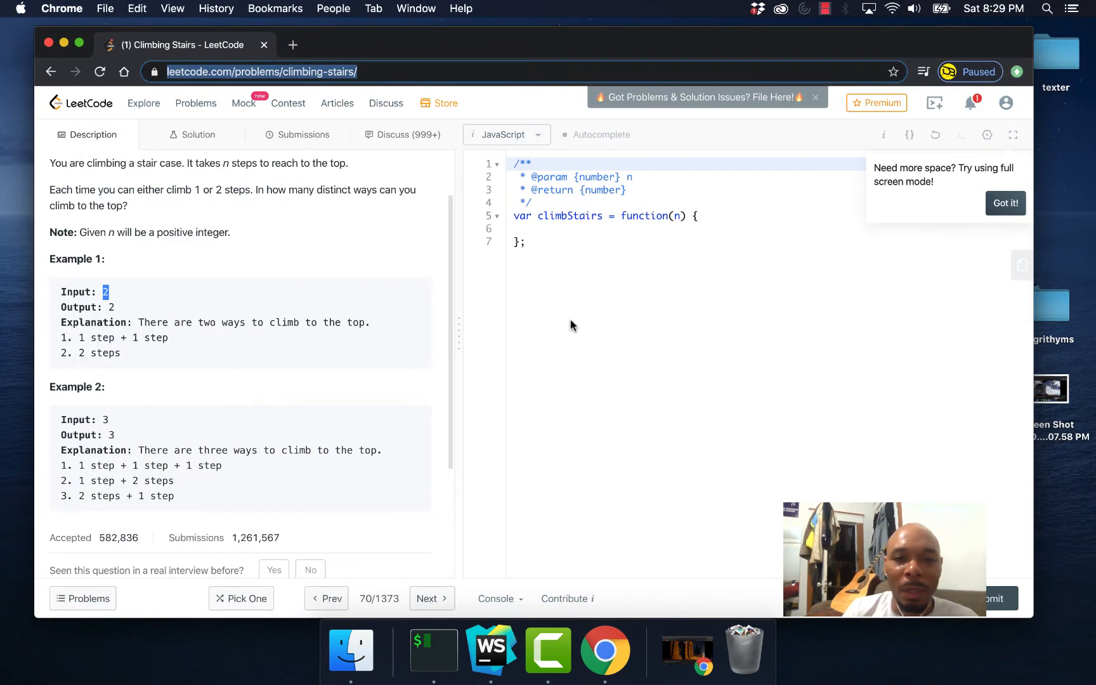
click(514, 216)
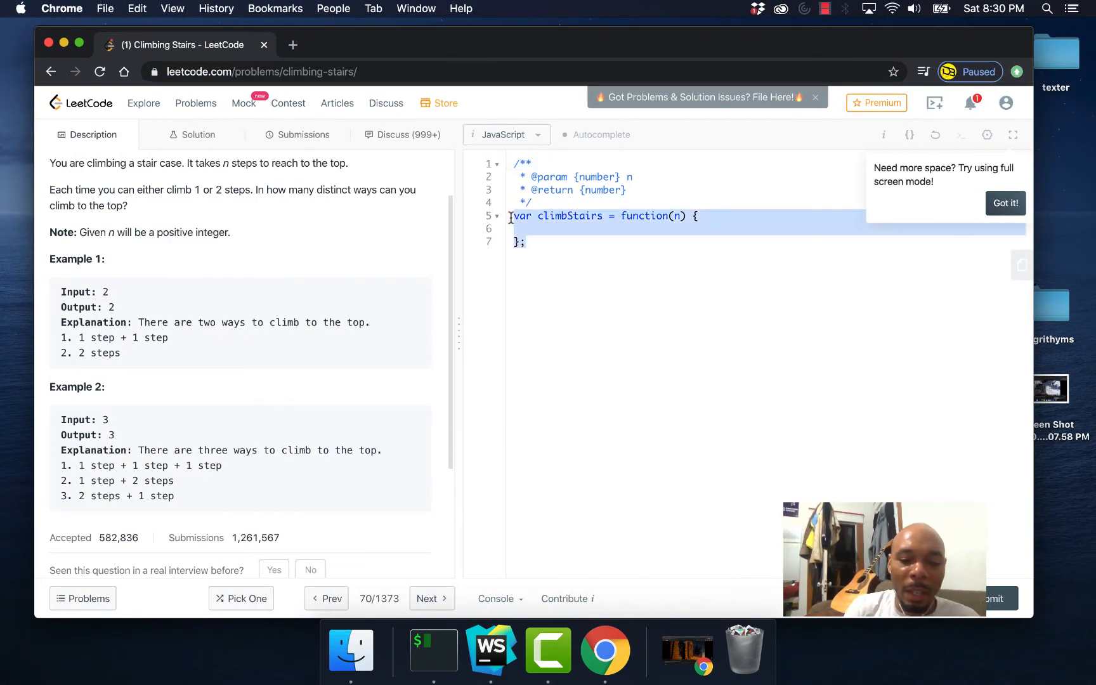